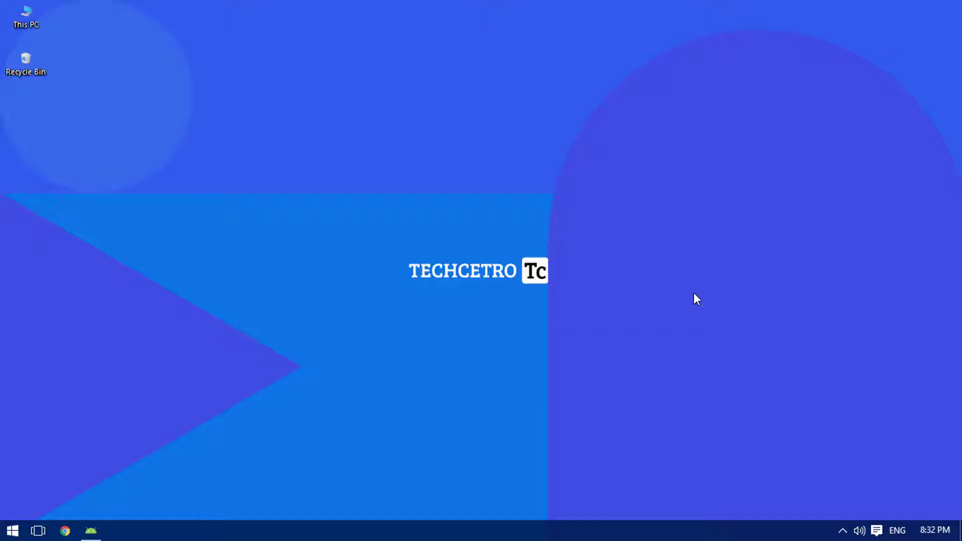
pyautogui.moveTo(130, 399)
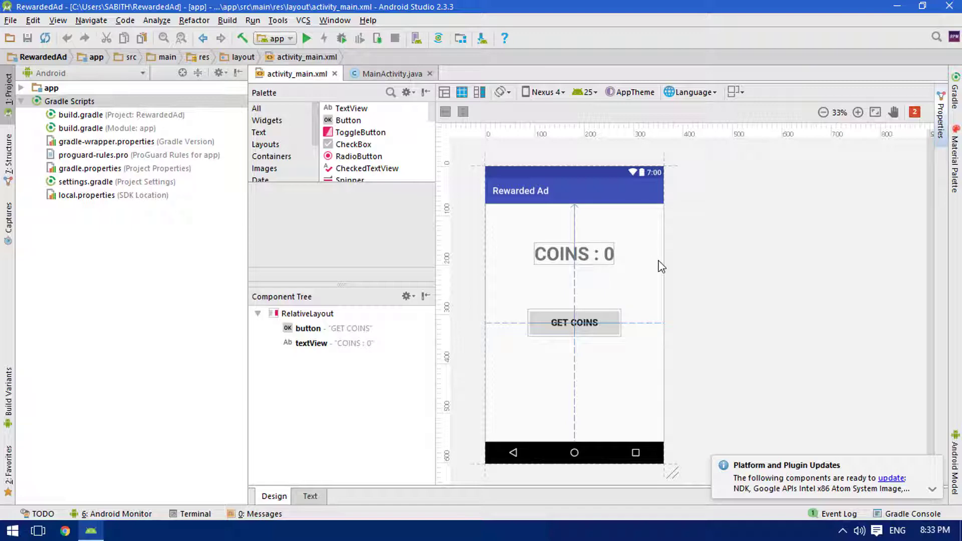
# Step: View activity_main as XML and select the GET COINS button in the preview
pyautogui.click(309, 496)
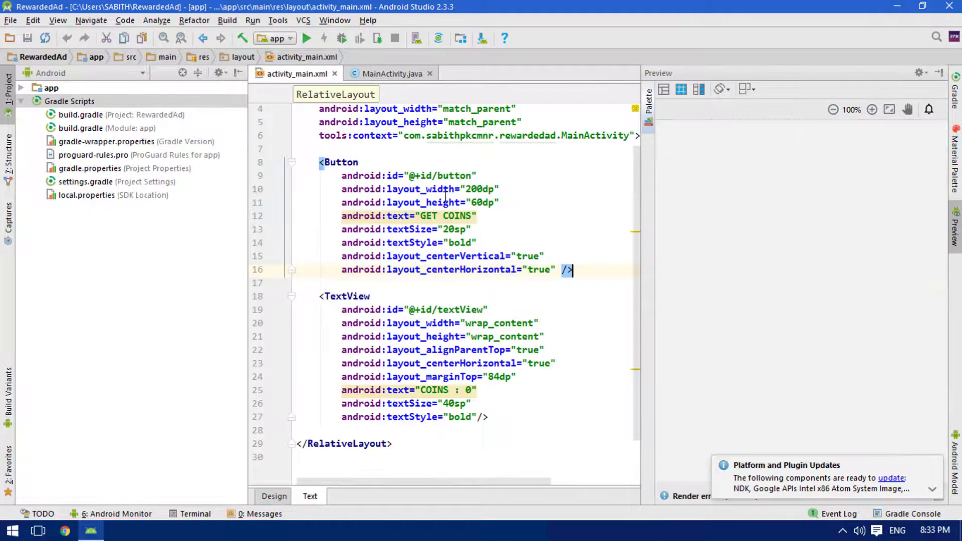
pyautogui.click(347, 297)
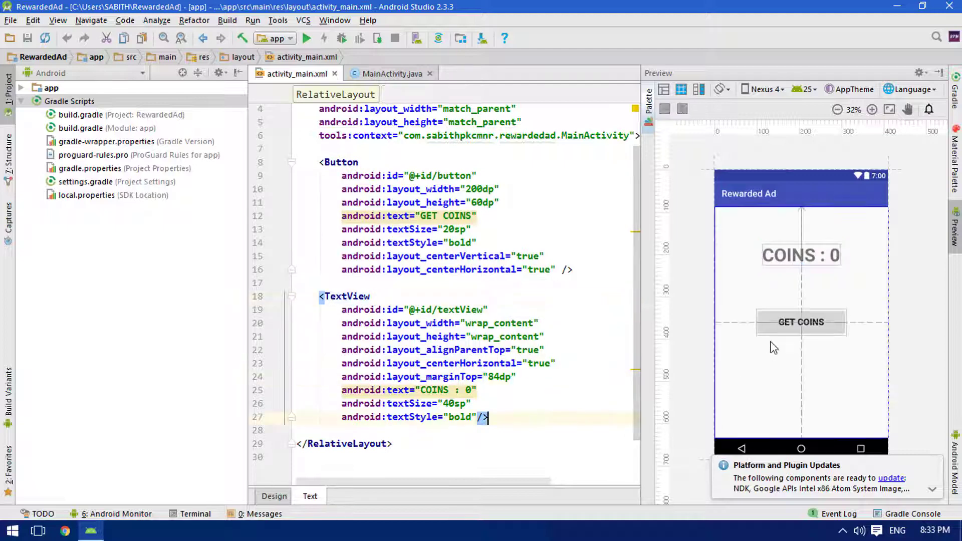
pyautogui.click(801, 322)
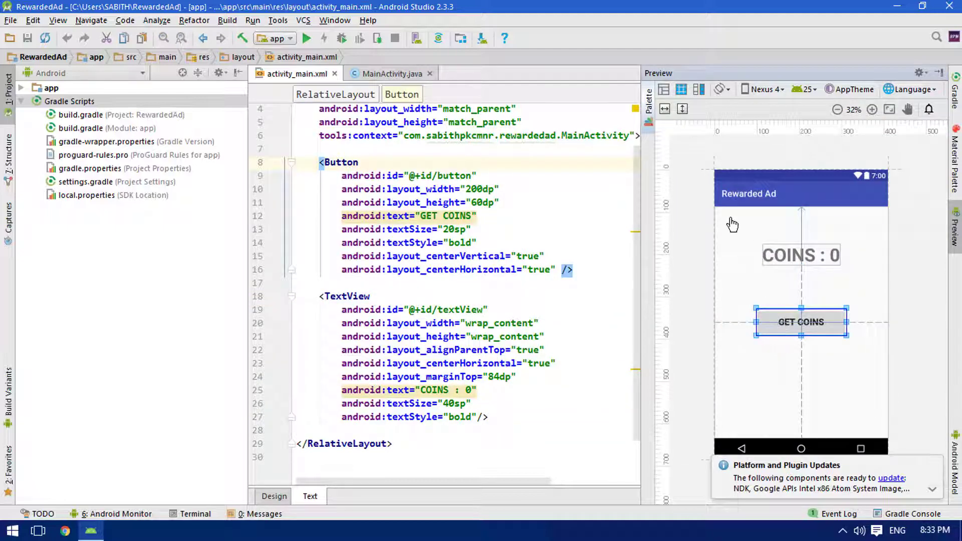
pyautogui.moveTo(822, 202)
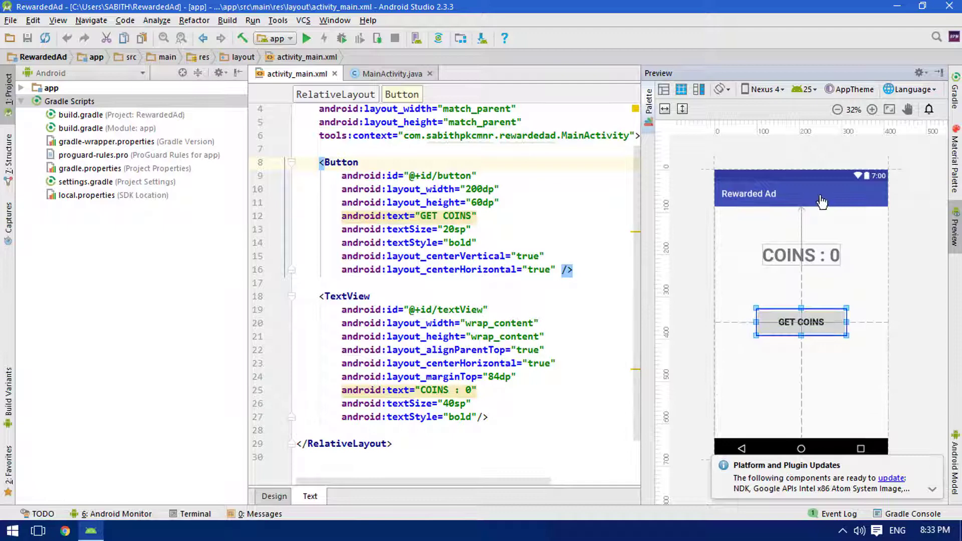
pyautogui.moveTo(752, 439)
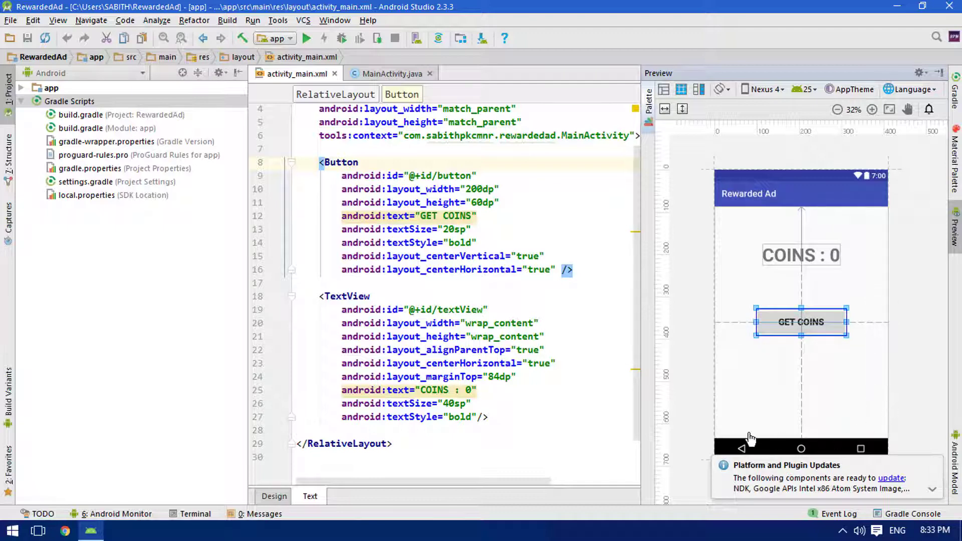
pyautogui.moveTo(885, 207)
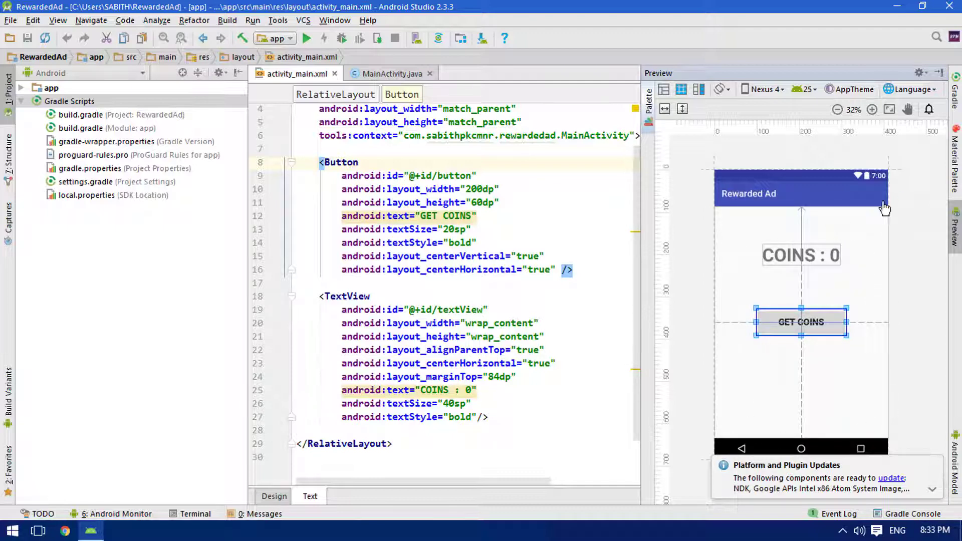
pyautogui.moveTo(846, 252)
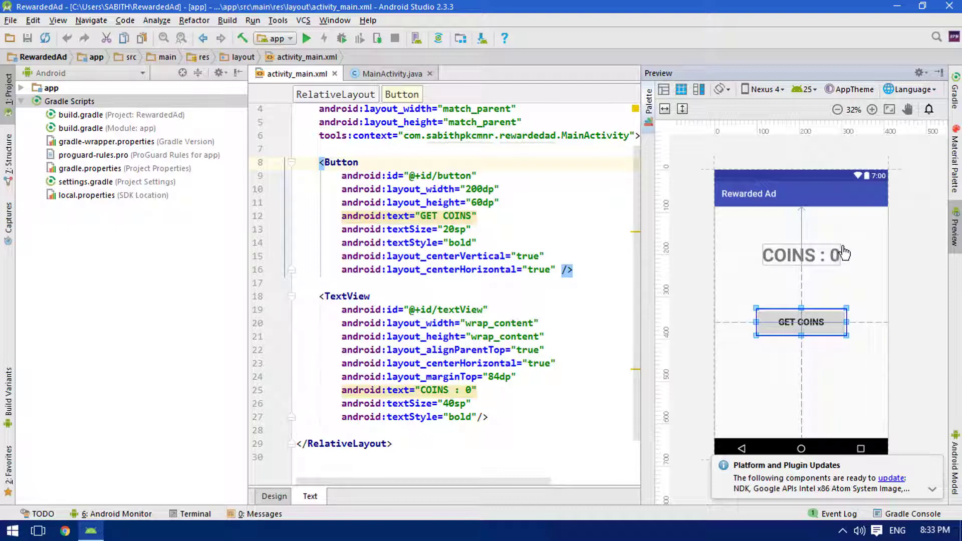
pyautogui.moveTo(840, 252)
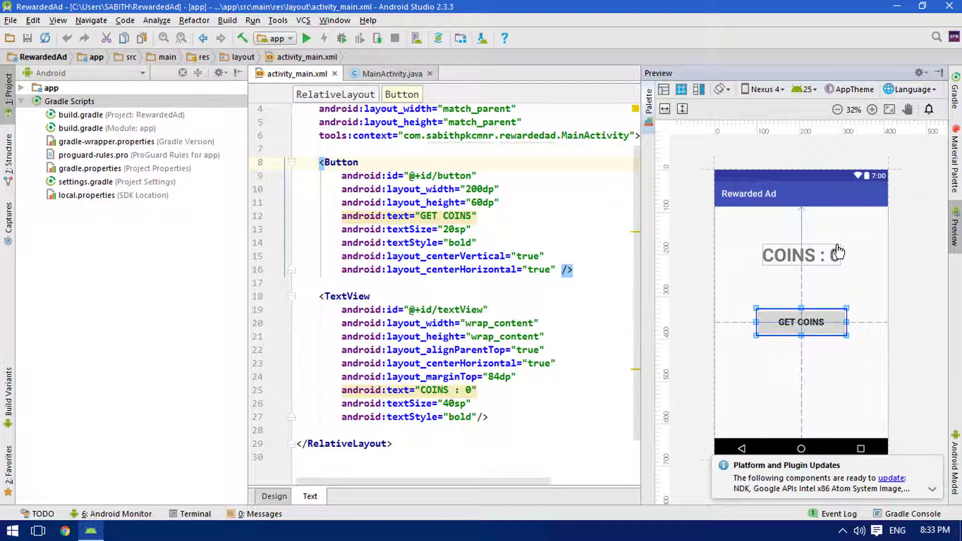
pyautogui.moveTo(838, 273)
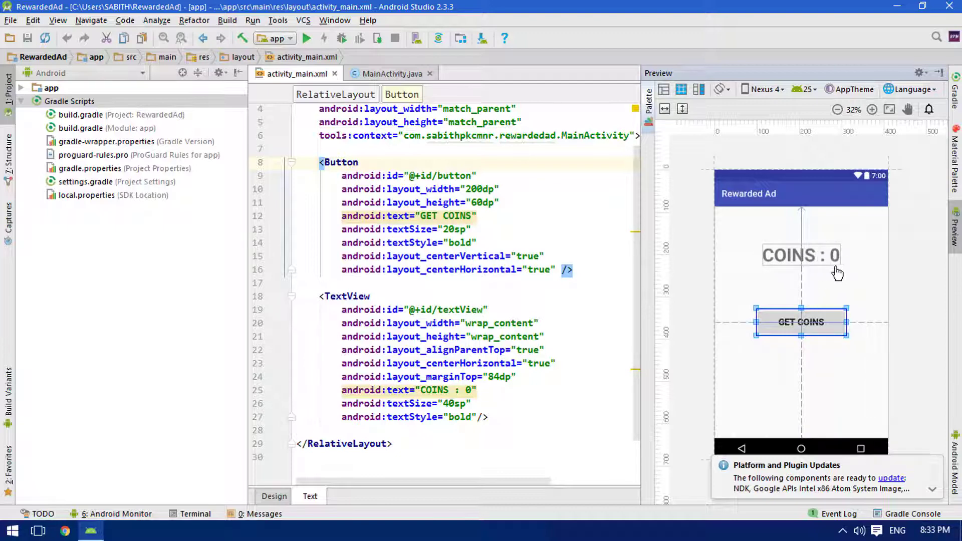
pyautogui.moveTo(795, 267)
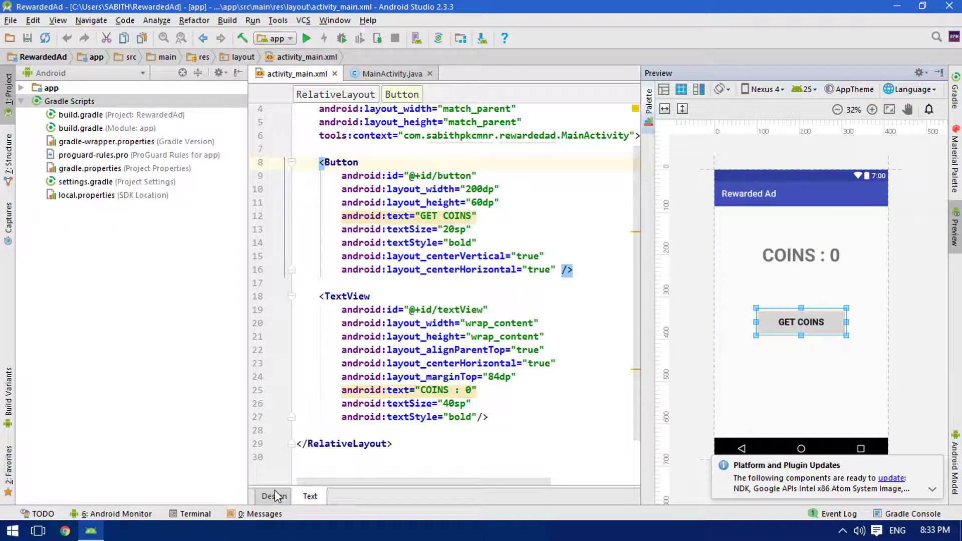
# Step: Return to the Design view and locate the AdView widget in the Palette
pyautogui.click(273, 496)
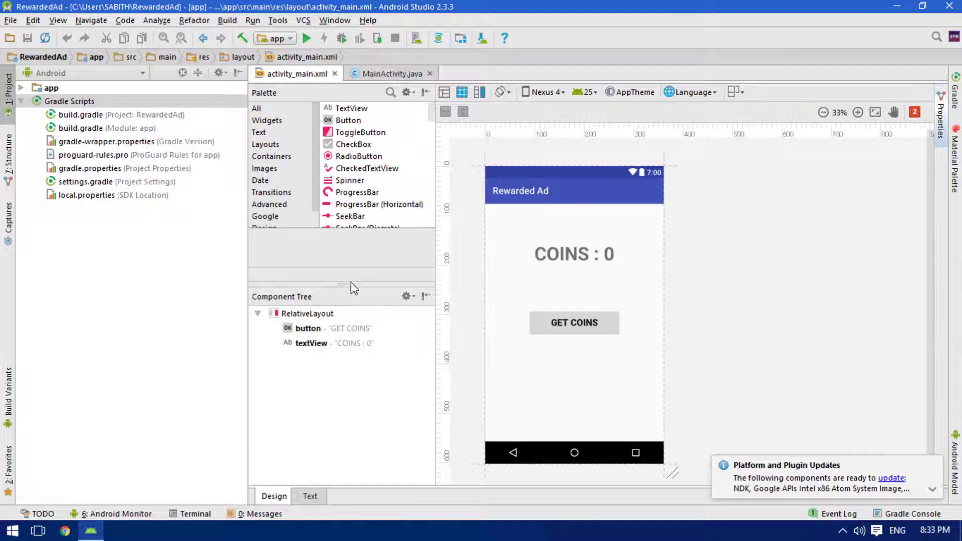
pyautogui.scroll(-3)
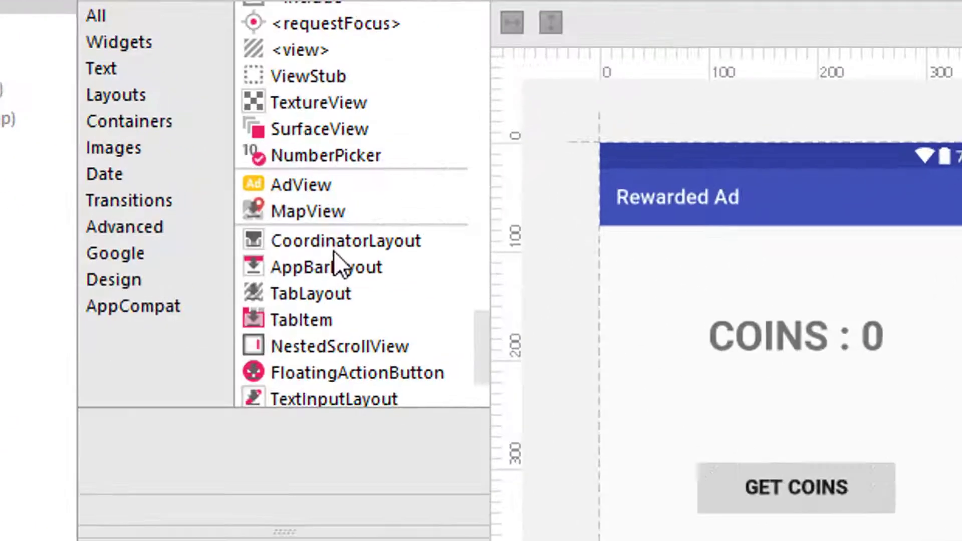
pyautogui.click(301, 184)
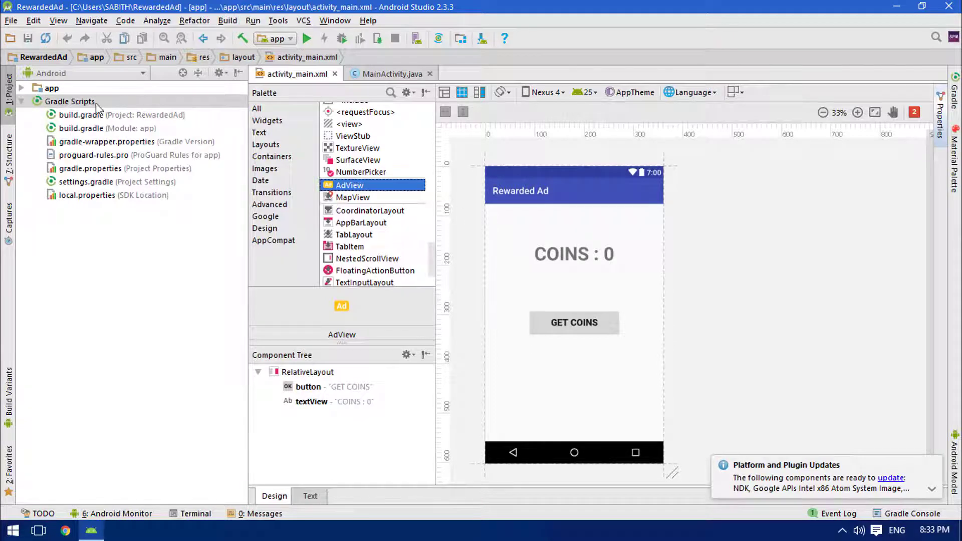
# Step: Open build.gradle (Module: app) from the Gradle Scripts group
pyautogui.click(69, 101)
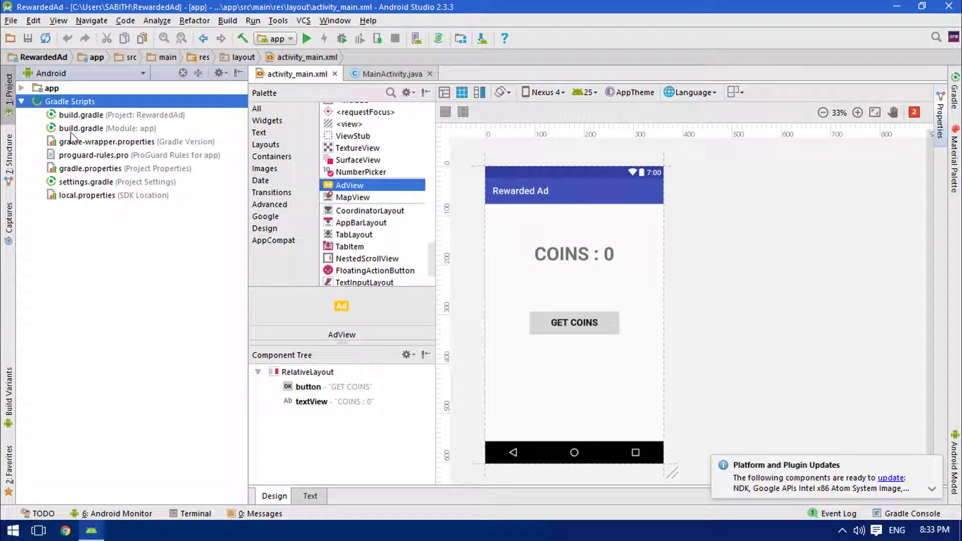
pyautogui.doubleClick(81, 128)
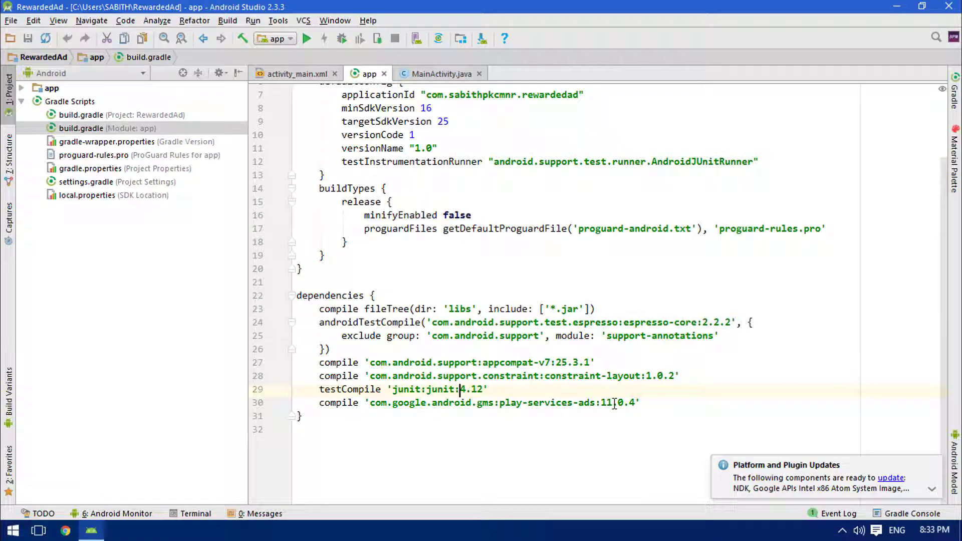
# Step: Check the play-services-ads compile line, then return to the activity_main layout
pyautogui.click(640, 403)
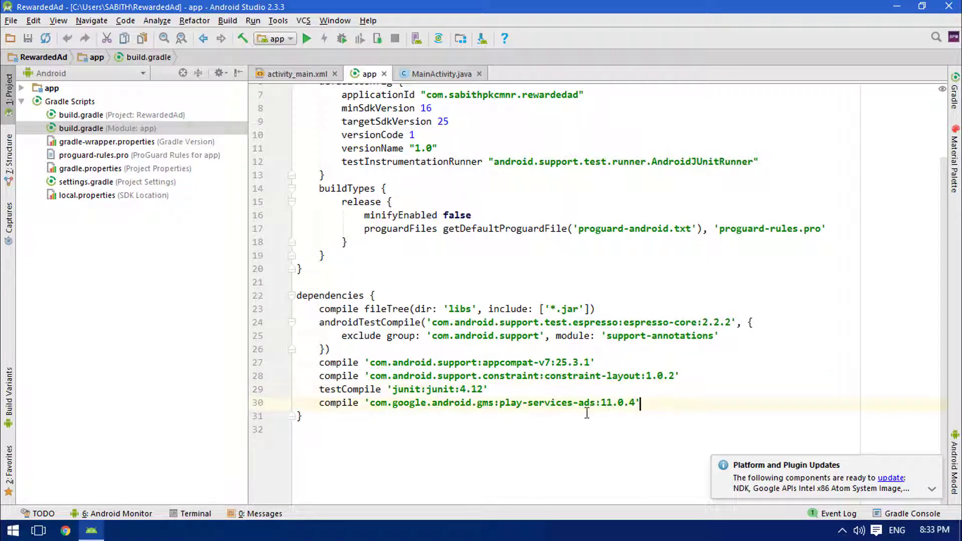
pyautogui.moveTo(414, 389)
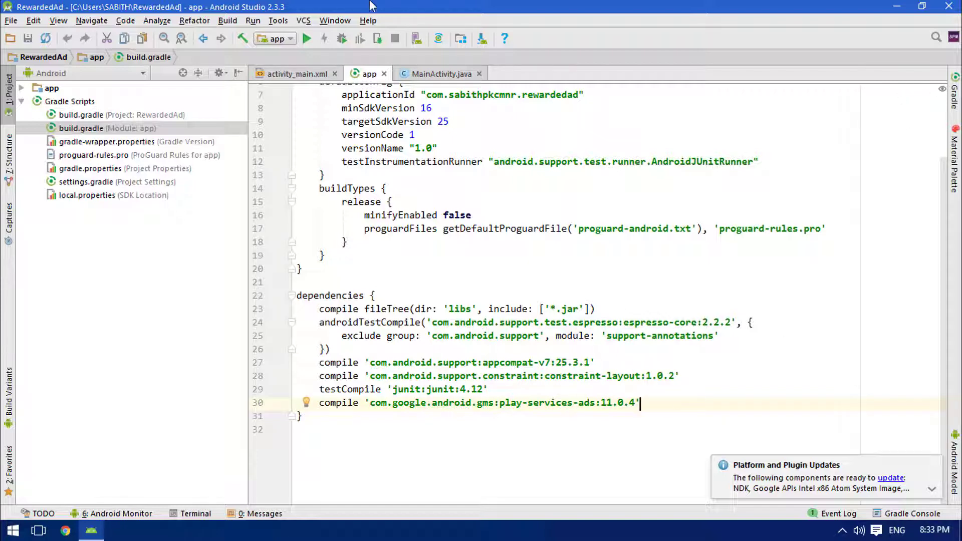
pyautogui.click(299, 73)
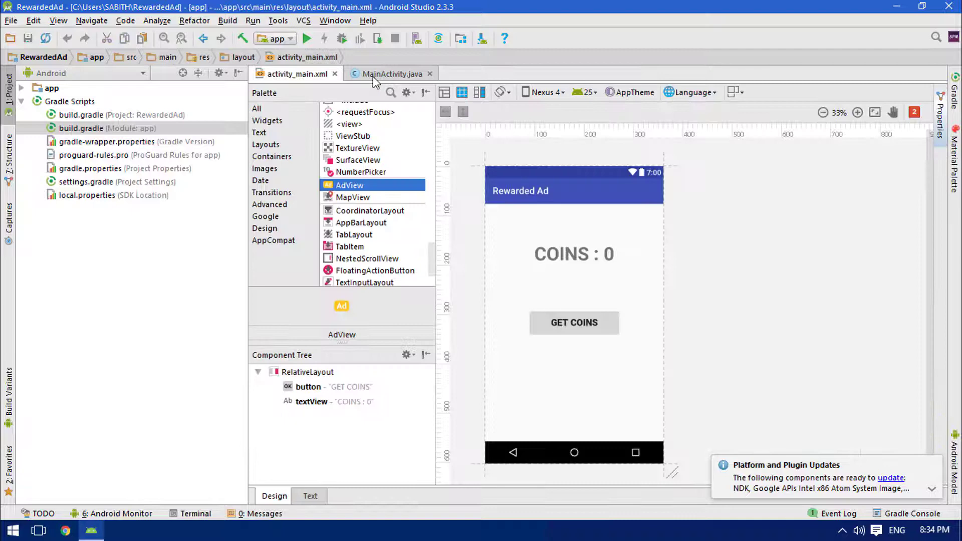
# Step: In MainActivity.java, add findViewById lookups for the getCoin Button and currentCoin TextView
pyautogui.click(392, 73)
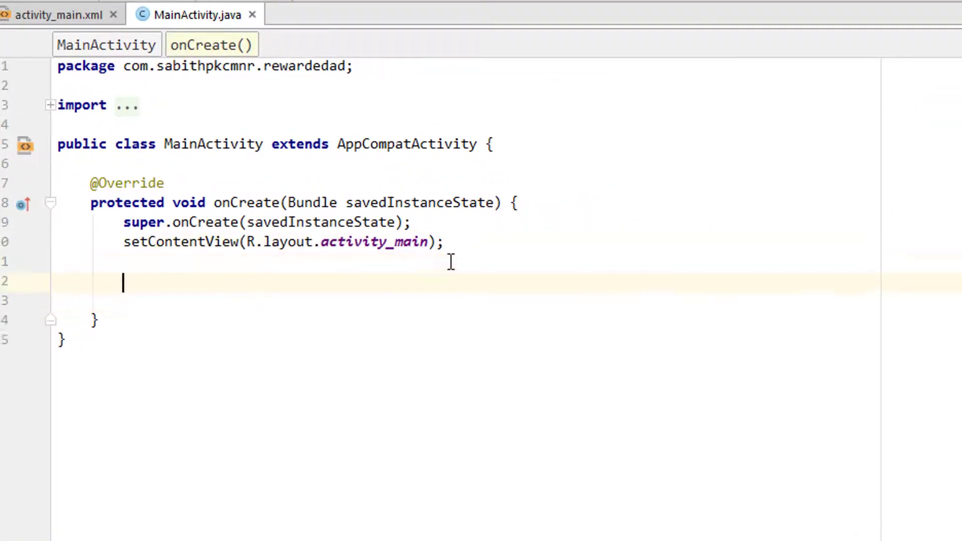
pyautogui.write('Button getCoin = (Button) findViewById(R.id.button);')
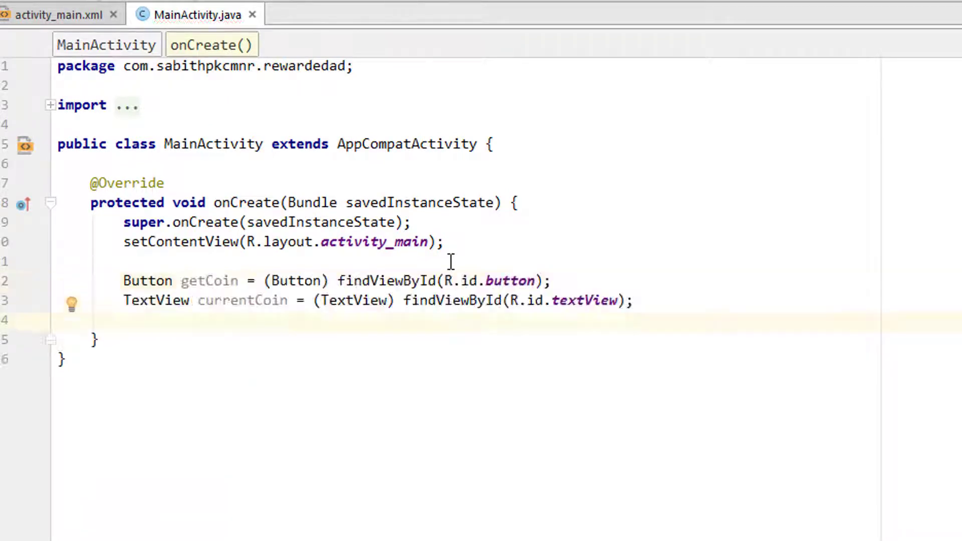
pyautogui.click(632, 300)
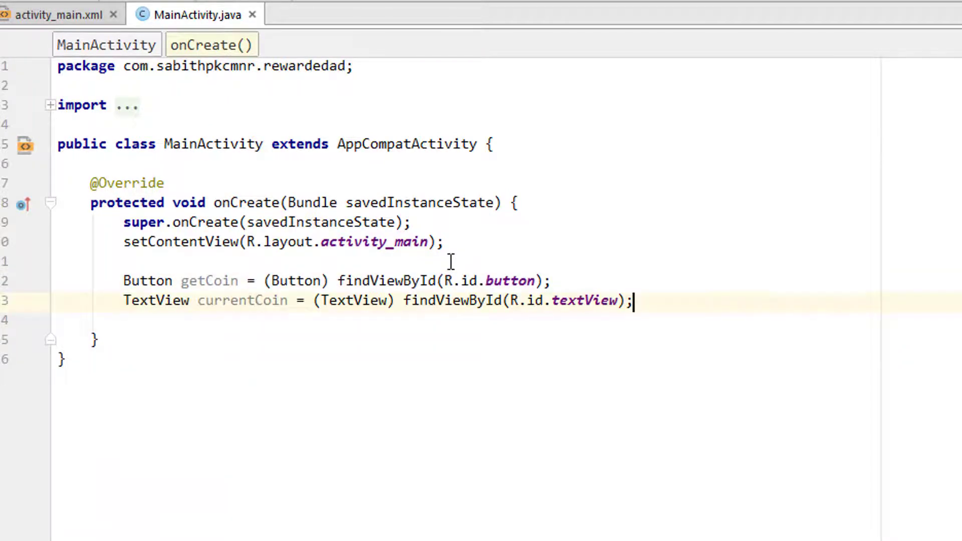
# Step: Declare RewardedVideoAd RewardAd = MobileAds.getRewardedVideoAdInstance(this)
pyautogui.write('RewardedVideoAd Reward')
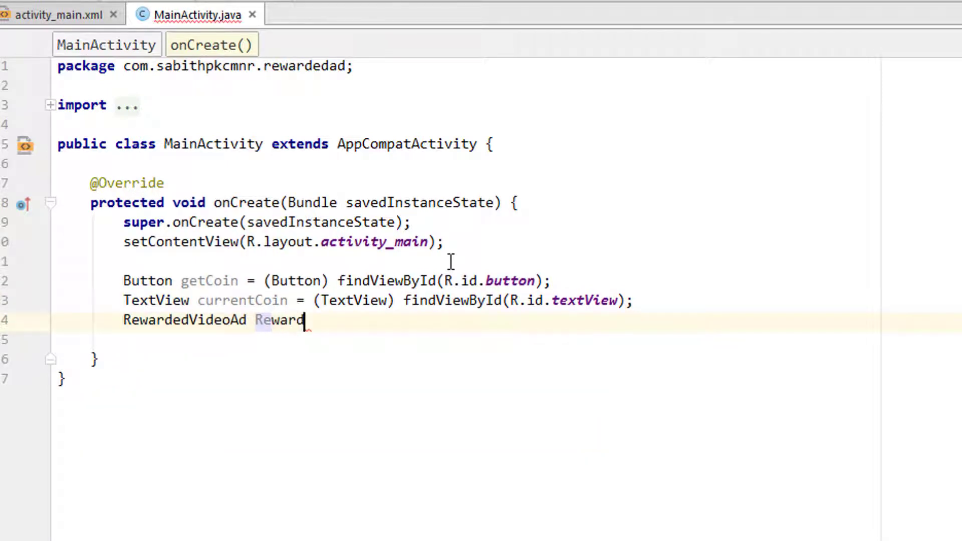
pyautogui.write('Ad =')
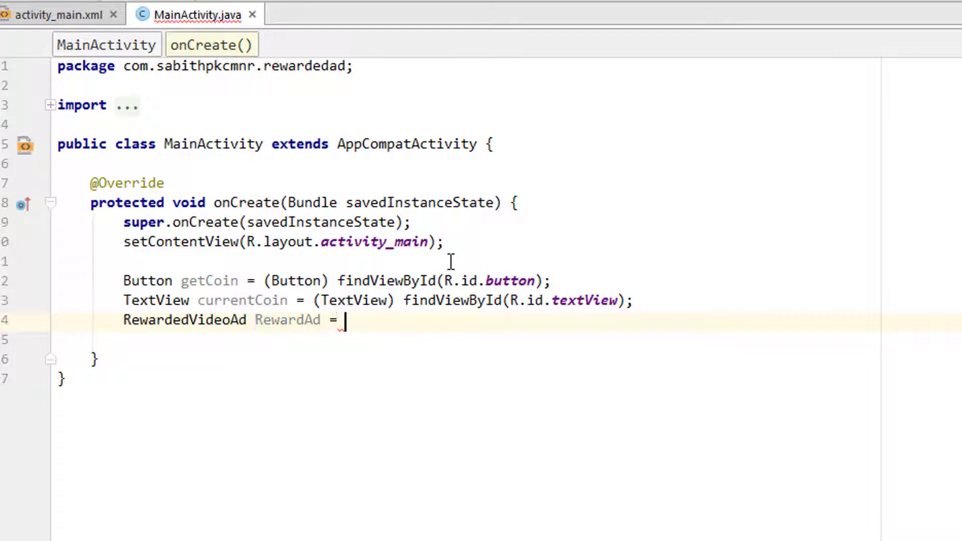
pyautogui.write('MobileAds.getRewardedVideoAdInstance(')
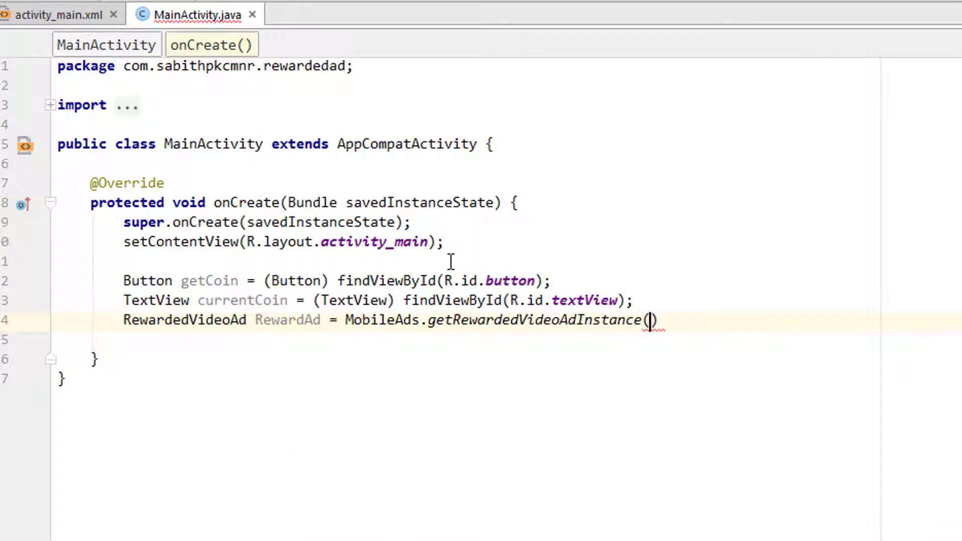
pyautogui.write('th')
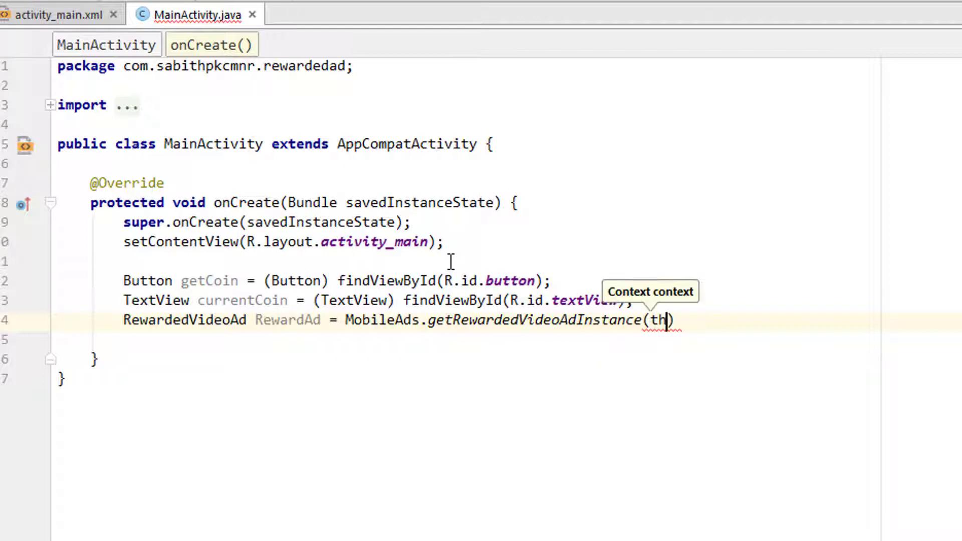
pyautogui.write('is')
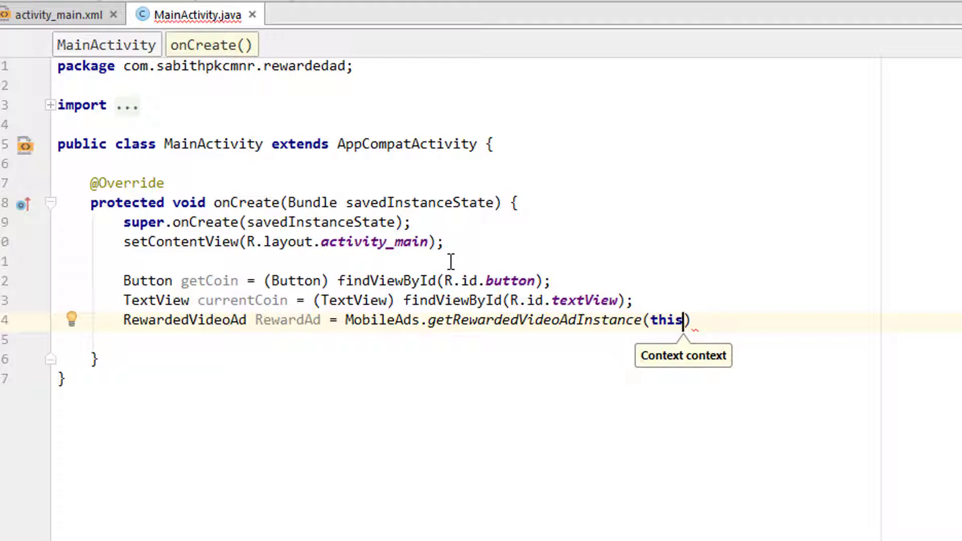
pyautogui.doubleClick(666, 319)
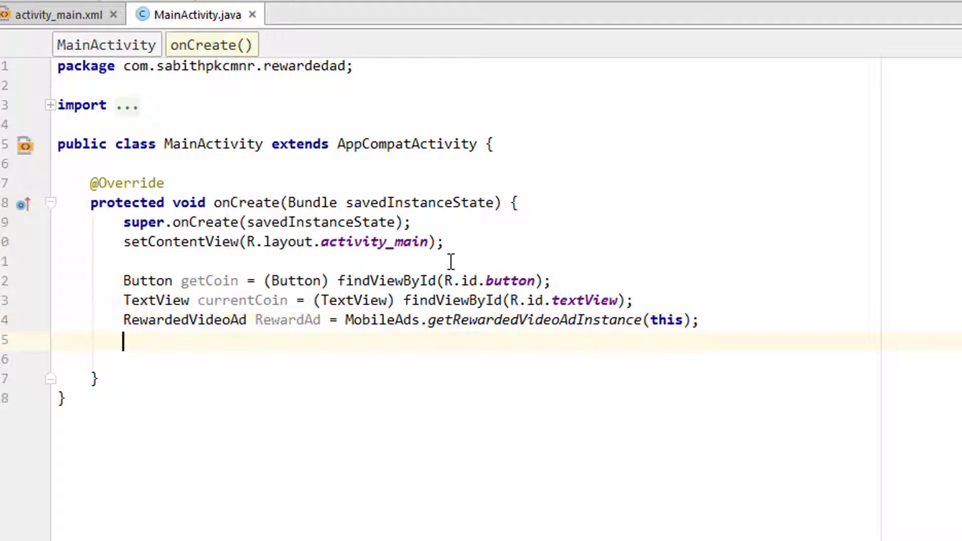
pyautogui.write('RewardAd.loadAd();')
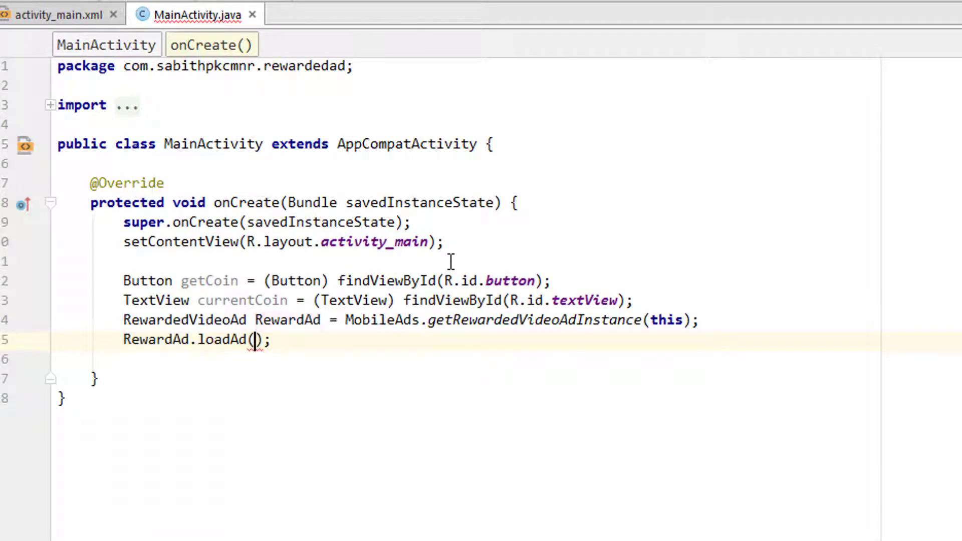
pyautogui.write('"')
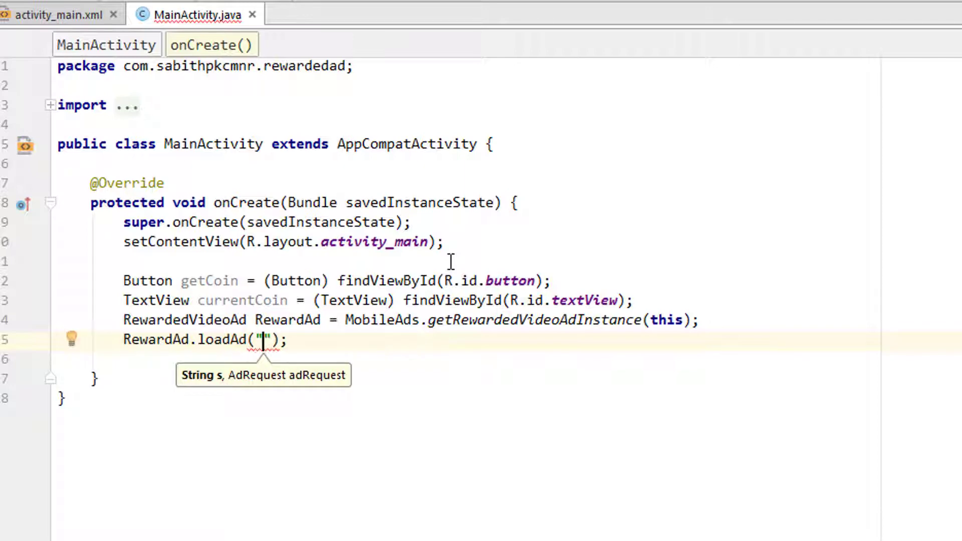
pyautogui.write('ca-app-pub-3940256099942544/5224354917')
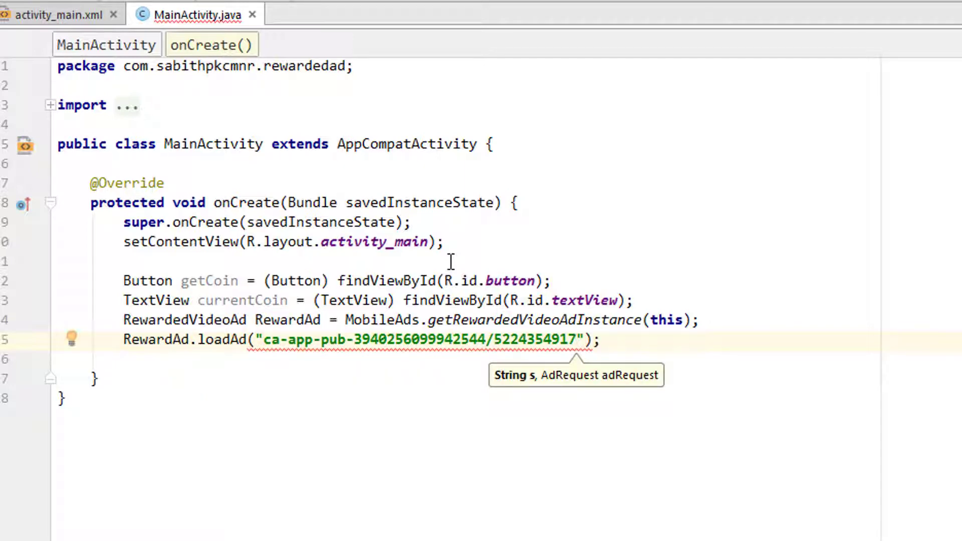
pyautogui.write(',')
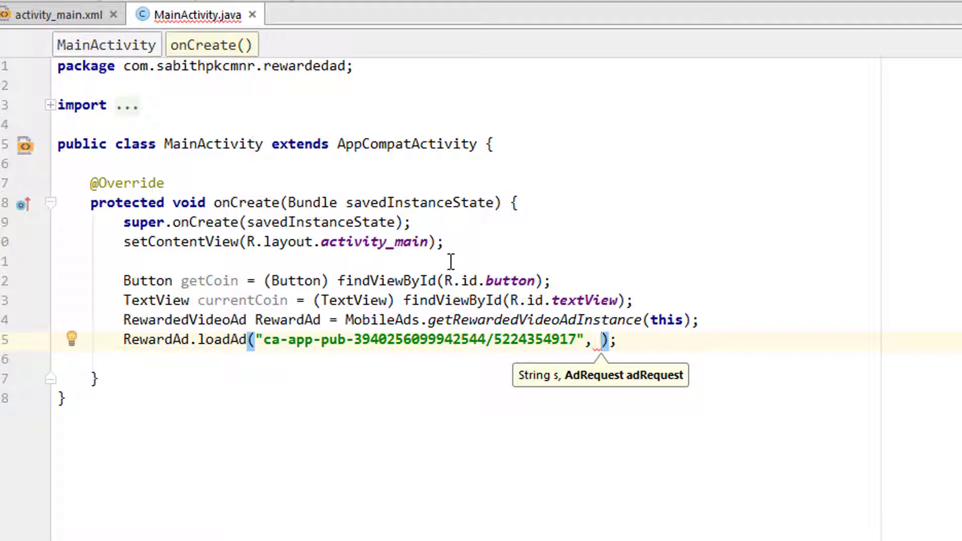
pyautogui.write('new AdRequest.Builder().build(')
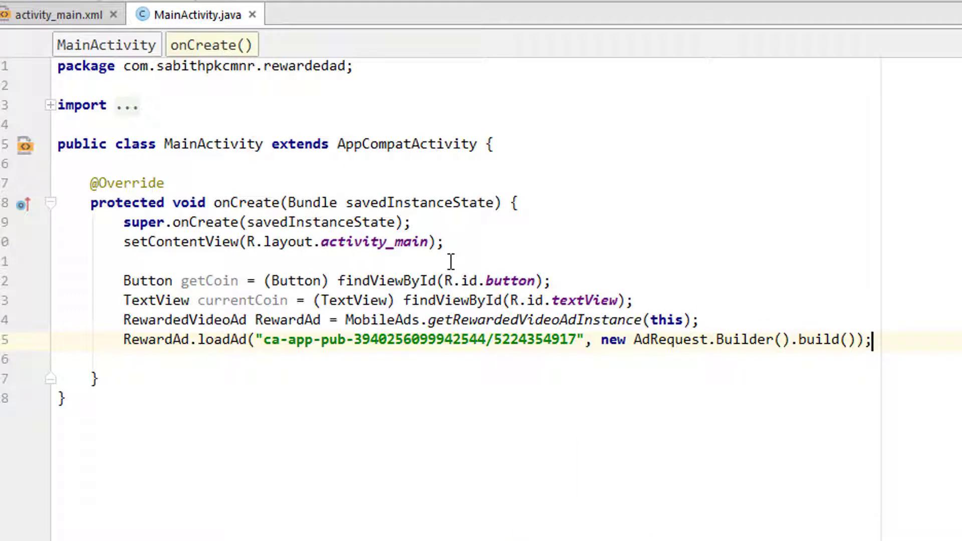
# Step: Add MobileAds.initialize(this) and a blank line above the rewarded ad code
pyautogui.write('MobileAds.initialize(this);')
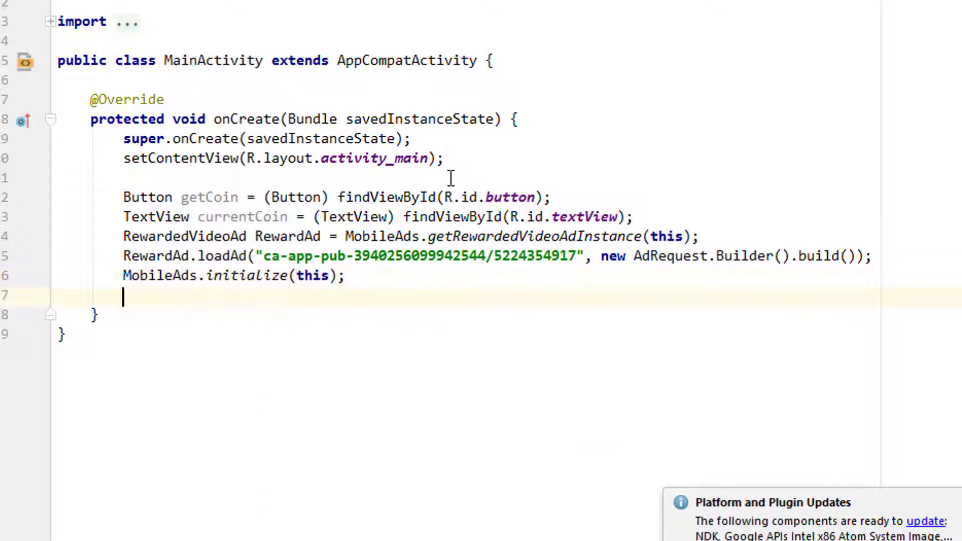
pyautogui.press('Return')
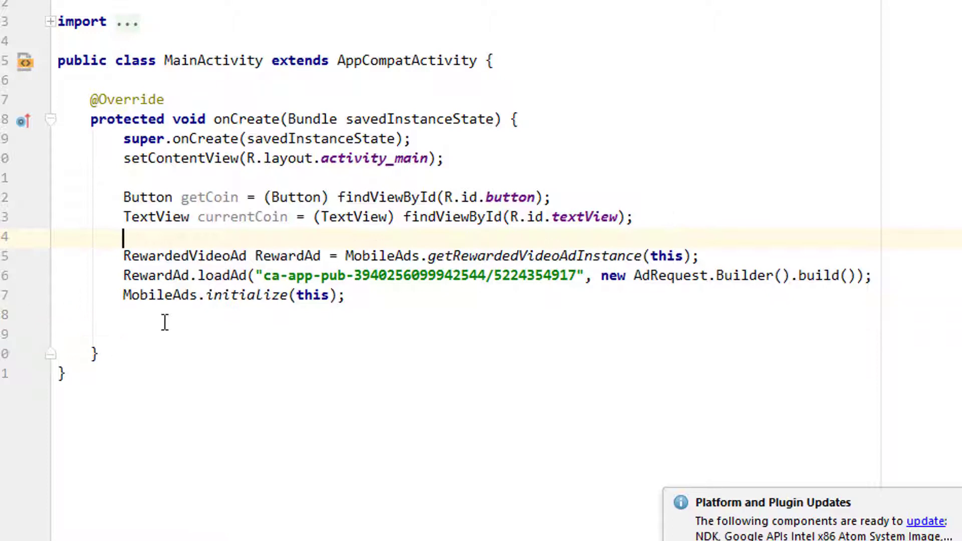
# Step: Attach a setOnClickListener to the getCoin button
pyautogui.write('B')
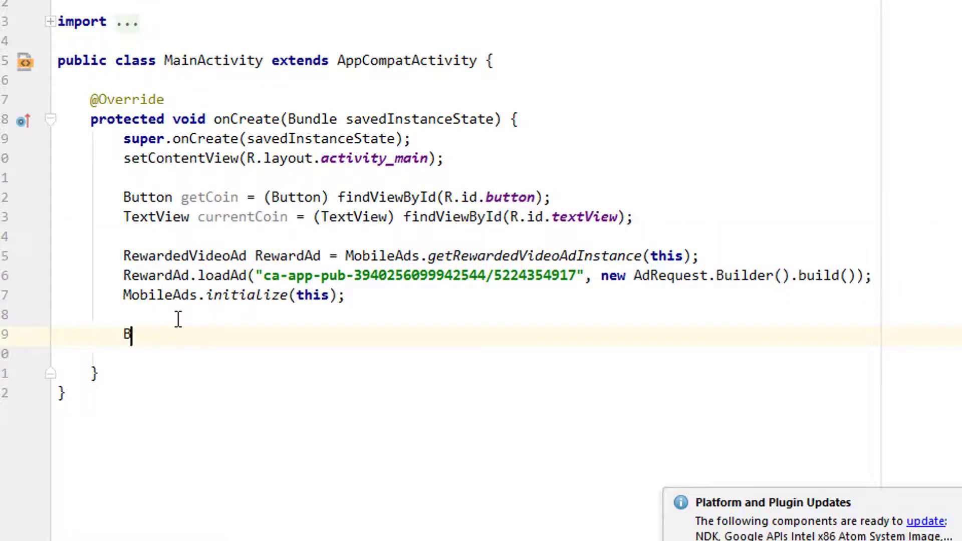
pyautogui.press('Backspace')
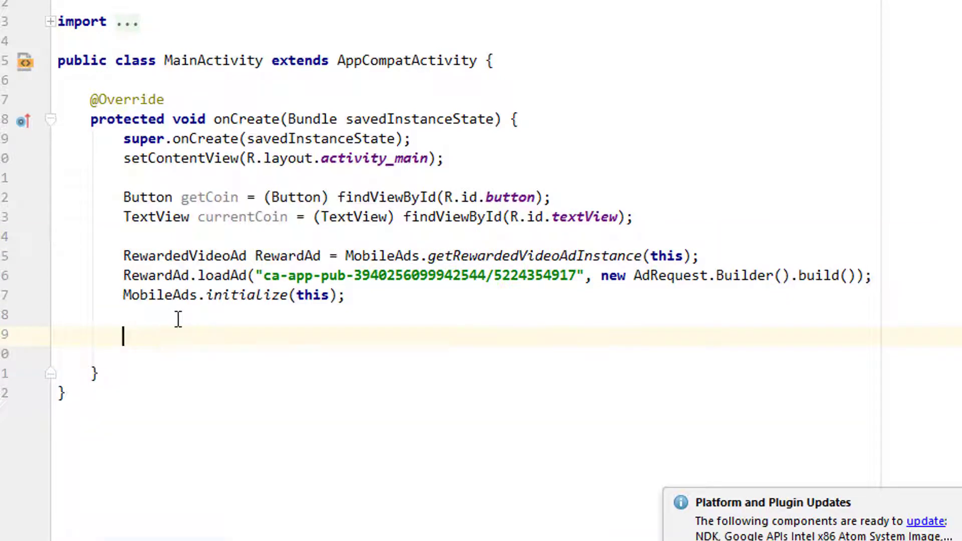
pyautogui.write('getCoin')
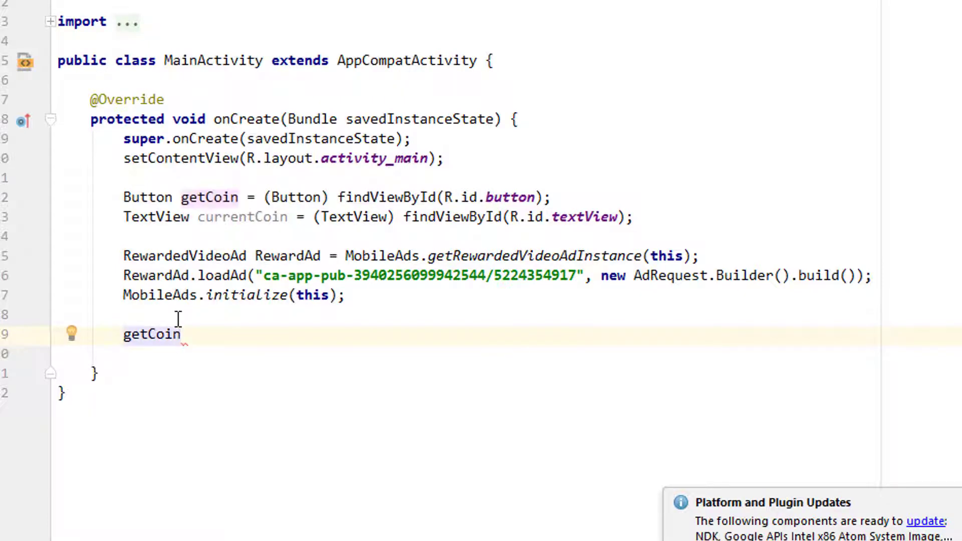
pyautogui.write('.setOnClickListener()')
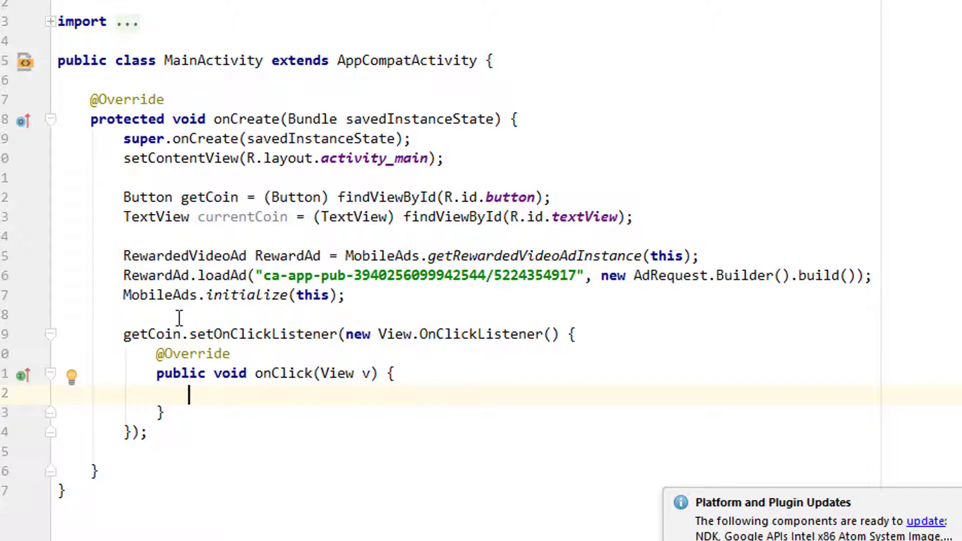
# Step: Inside the listener, show RewardAd when RewardAd.isLoaded() is true
pyautogui.write('if (')
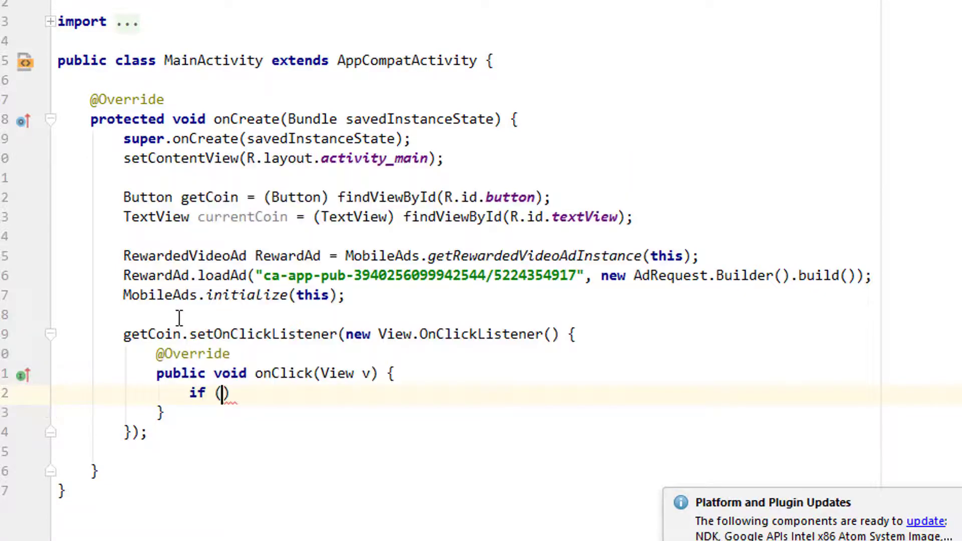
pyautogui.write('RewardAd')
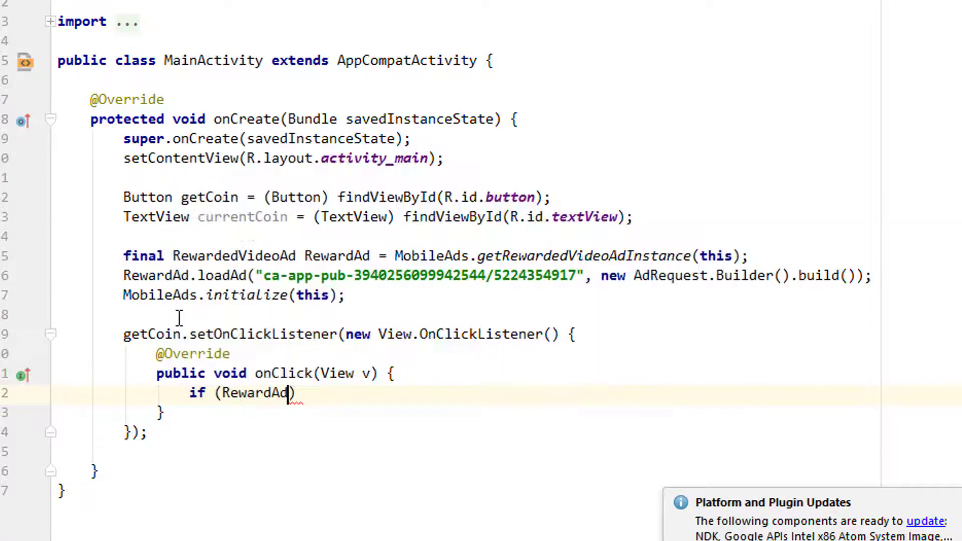
pyautogui.write('.isLoaded())')
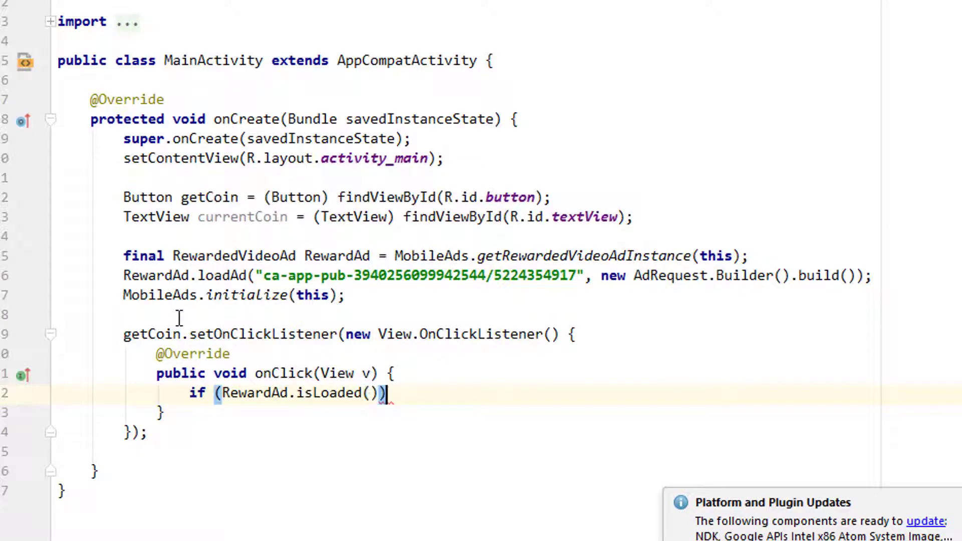
pyautogui.write('RewardAd')
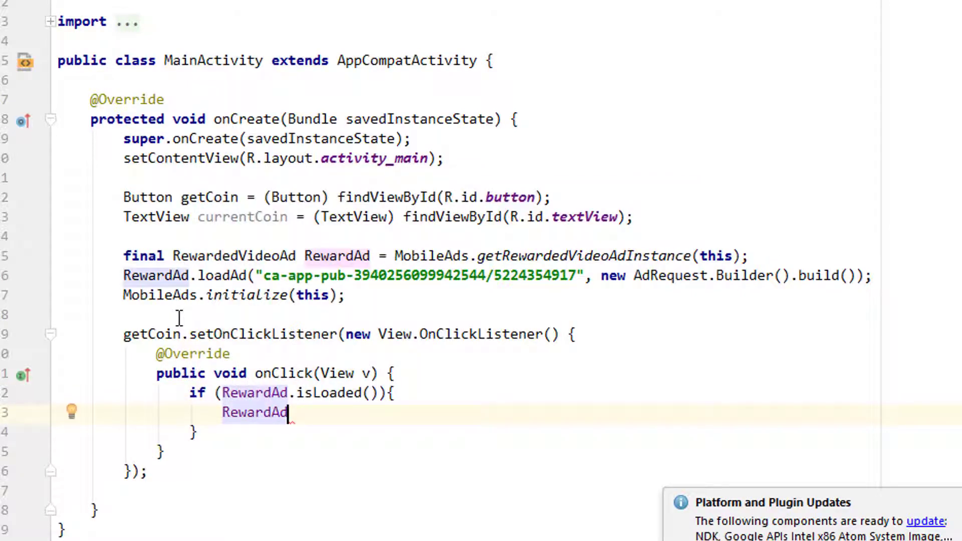
pyautogui.write('.s')
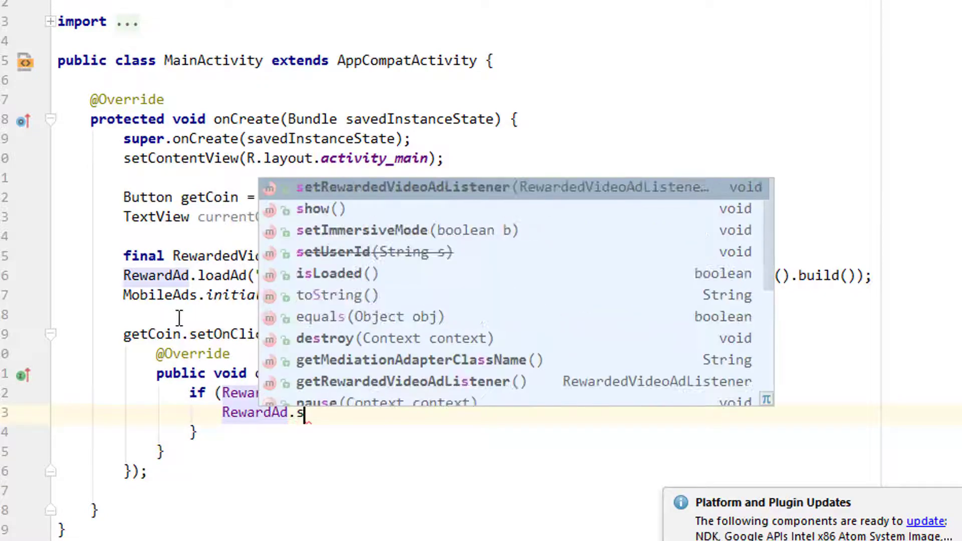
pyautogui.click(320, 208)
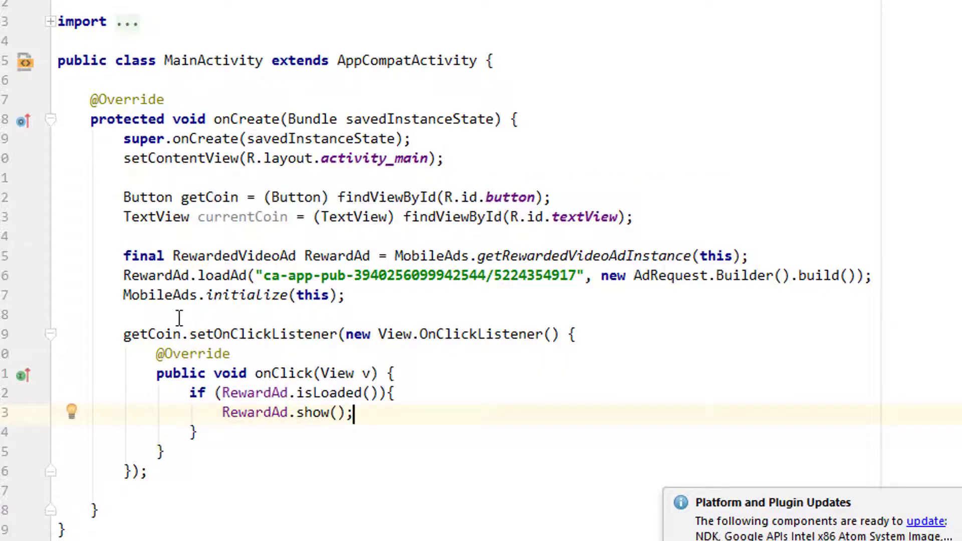
# Step: Add an else branch that calls RewardAd.loadAd again with a fresh ad request
pyautogui.write('else {')
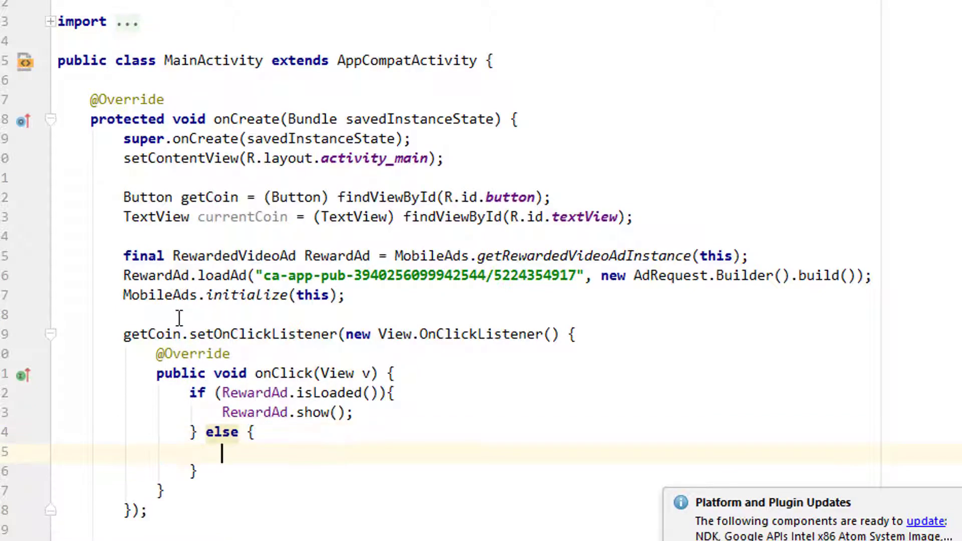
pyautogui.write('RewardAd')
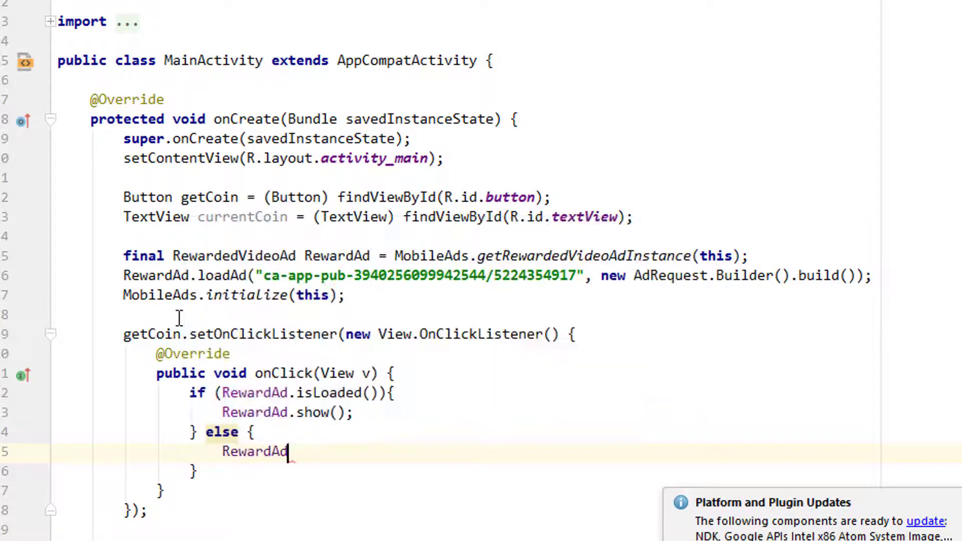
pyautogui.write('.')
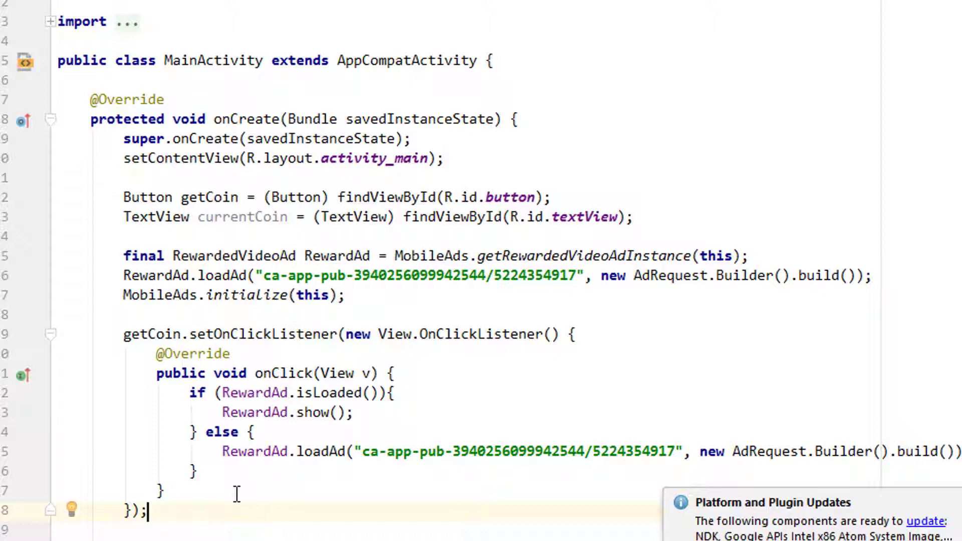
pyautogui.scroll(-3)
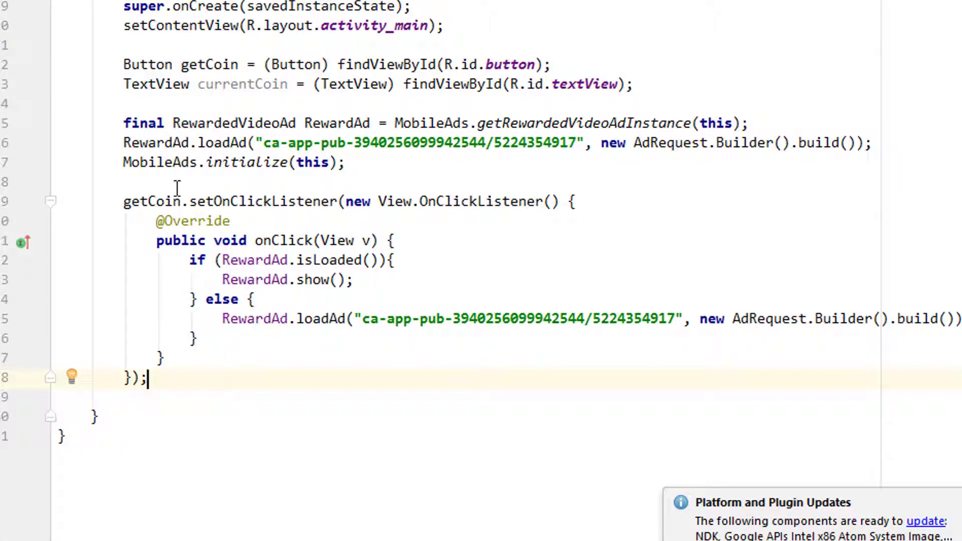
pyautogui.moveTo(324, 343)
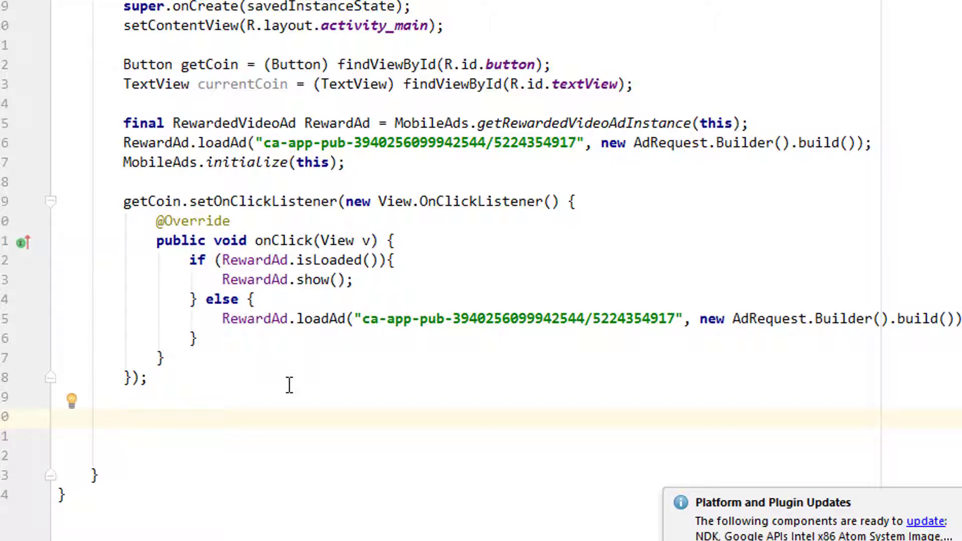
# Step: Call RewardAd.setRewardedVideoAdListener with a new RewardedVideoAdListener and its generated callback stubs, locating onRewarded
pyautogui.write('RewardAd')
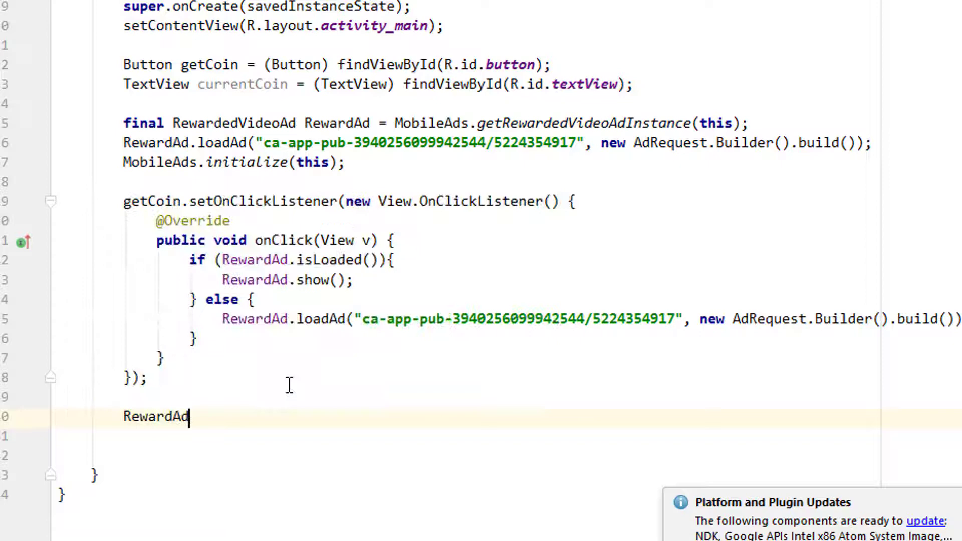
pyautogui.write('.setRewardedVideoAdListener(new RewardedVideoAdListener() {')
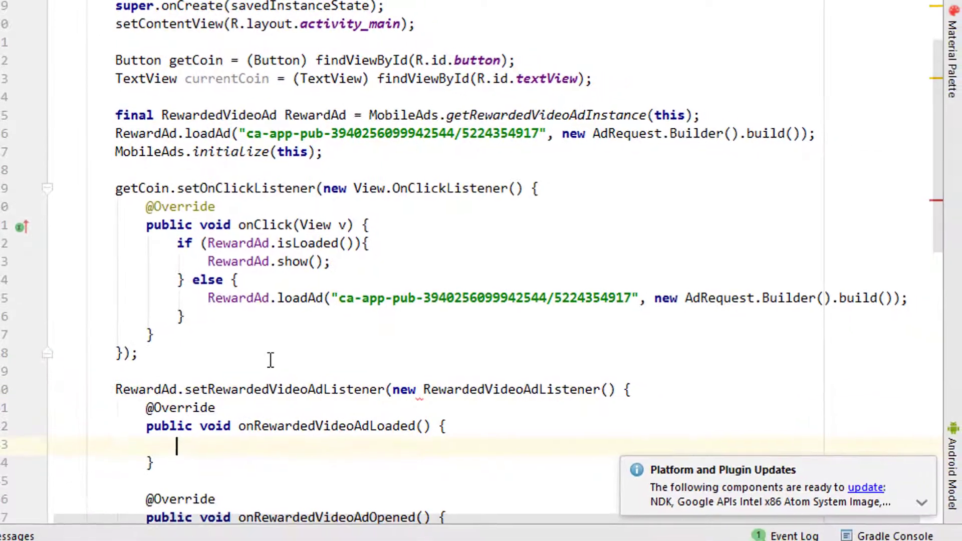
pyautogui.scroll(-3)
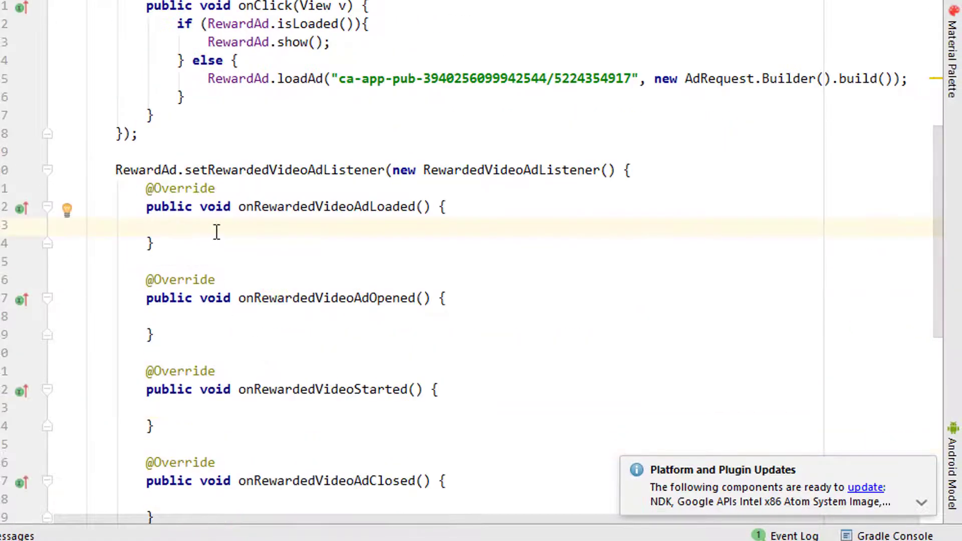
pyautogui.scroll(-3)
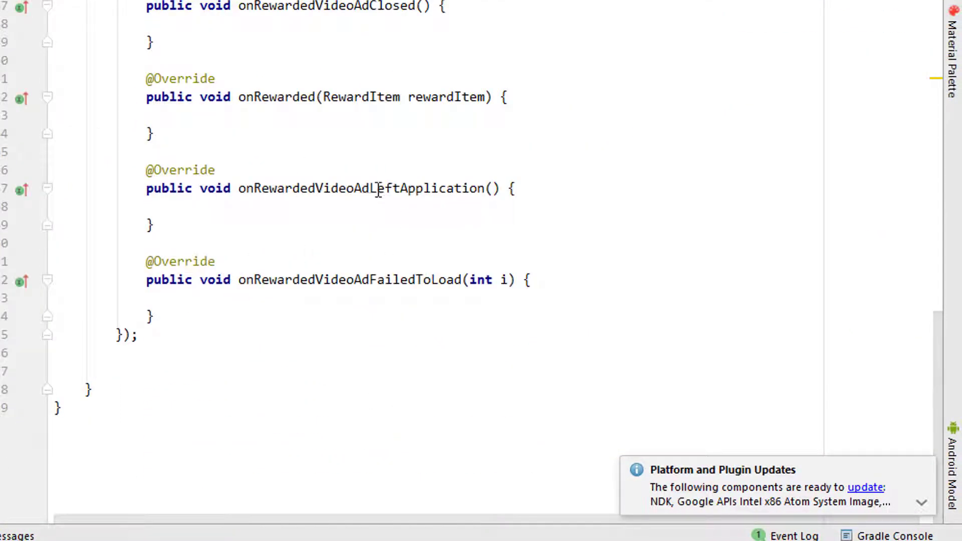
pyautogui.scroll(3)
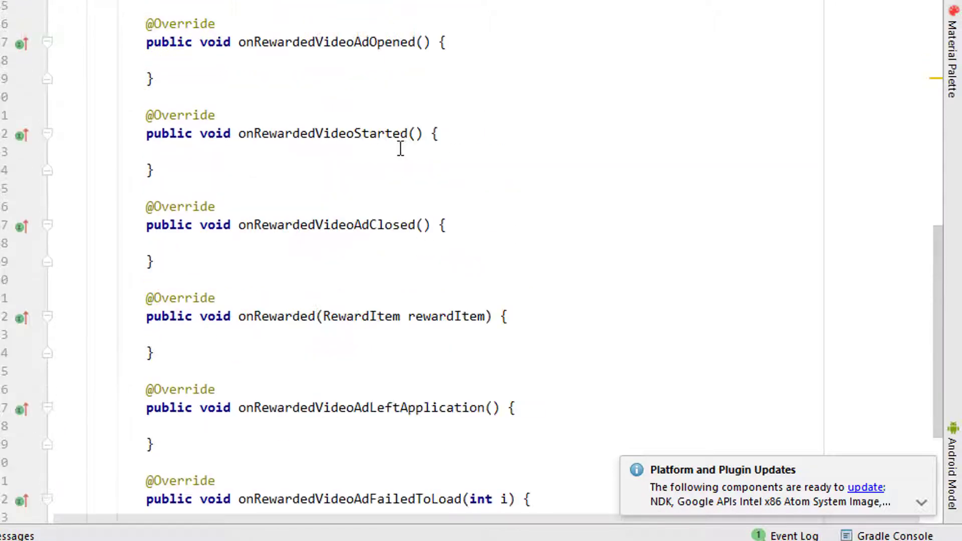
pyautogui.scroll(-3)
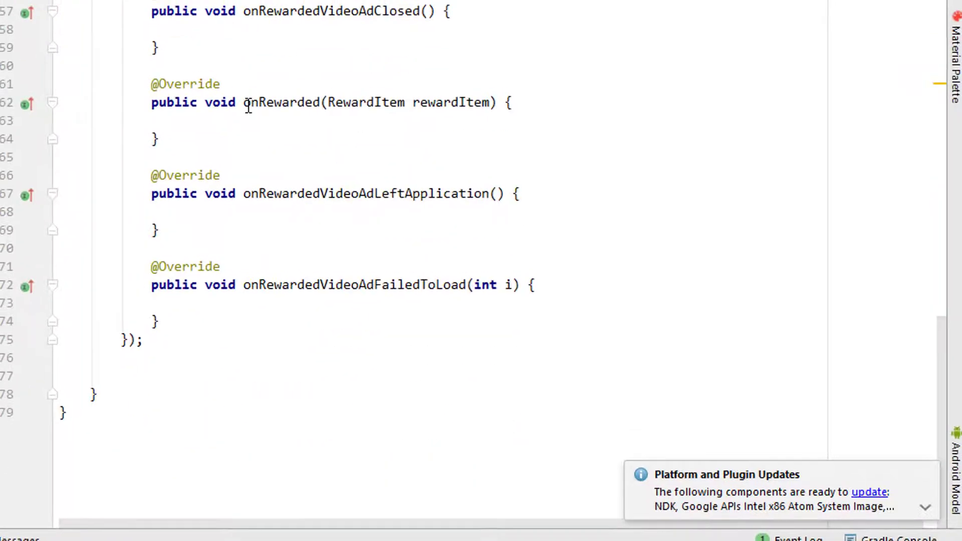
pyautogui.doubleClick(282, 102)
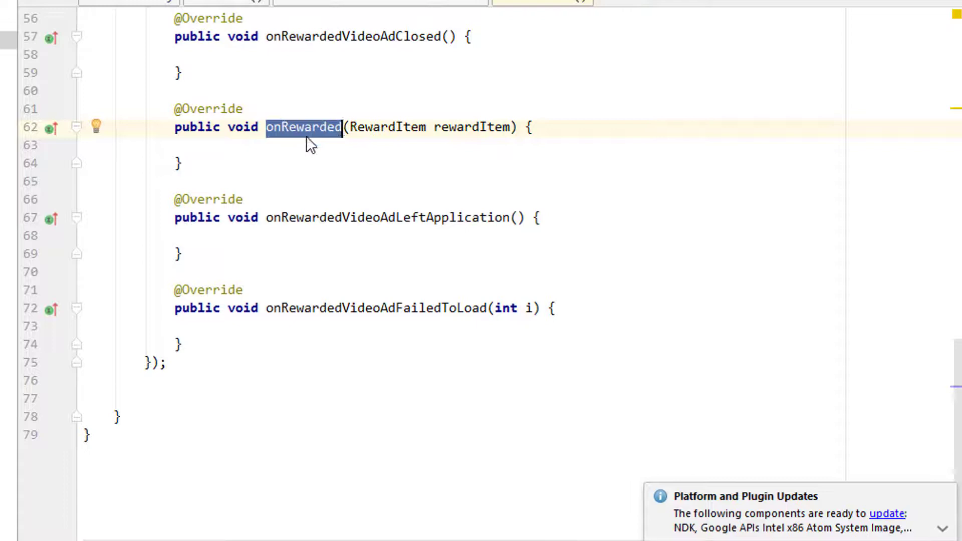
pyautogui.moveTo(486, 118)
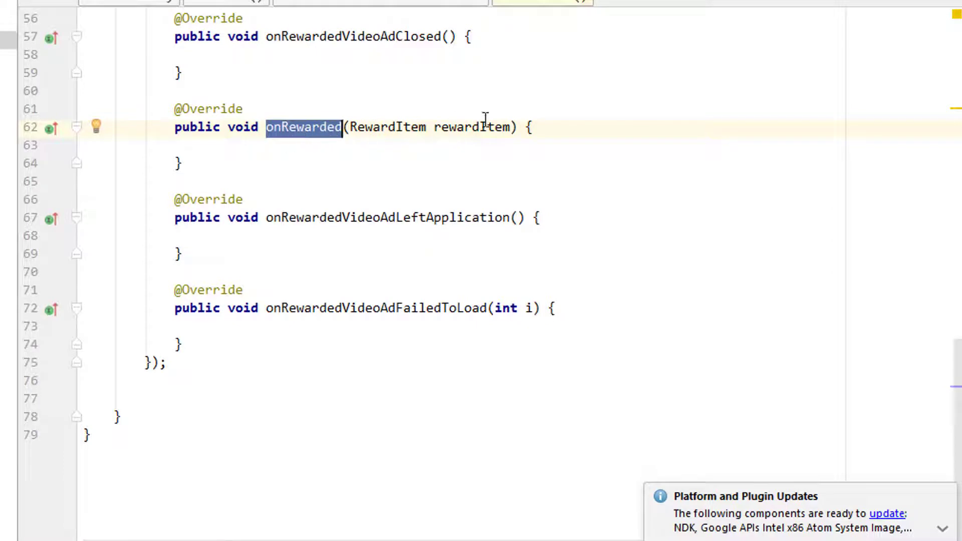
pyautogui.moveTo(396, 145)
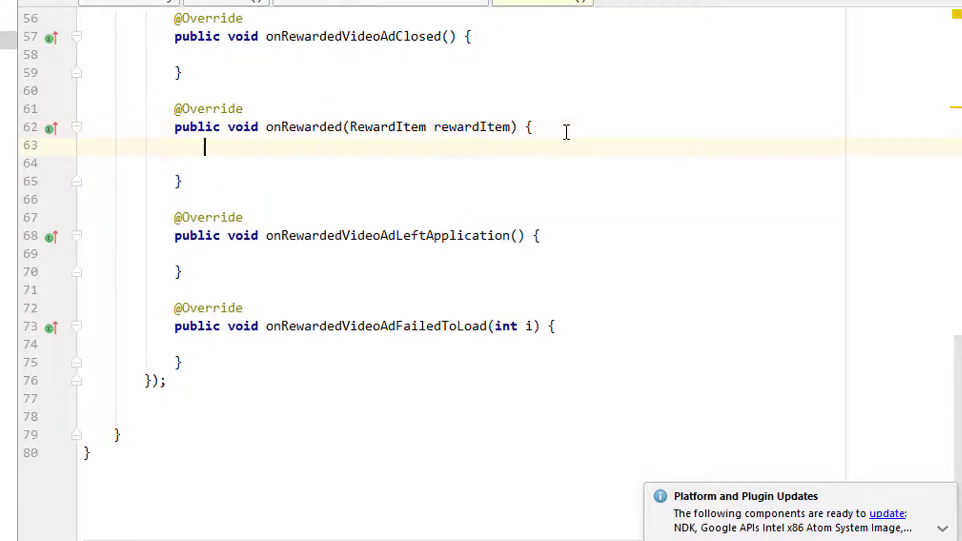
pyautogui.scroll(3)
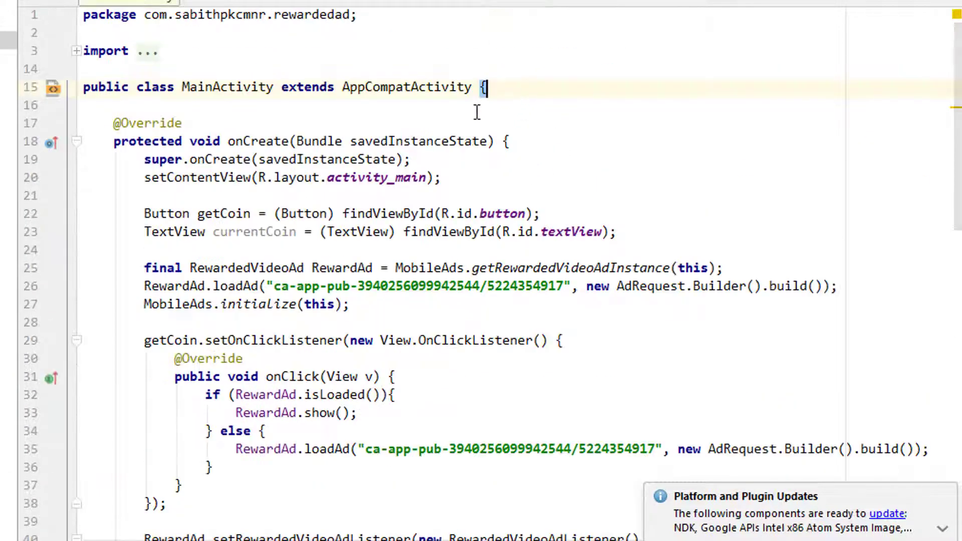
# Step: Declare the class field 'int CoinAmount = 0;' in MainActivity
pyautogui.write('int')
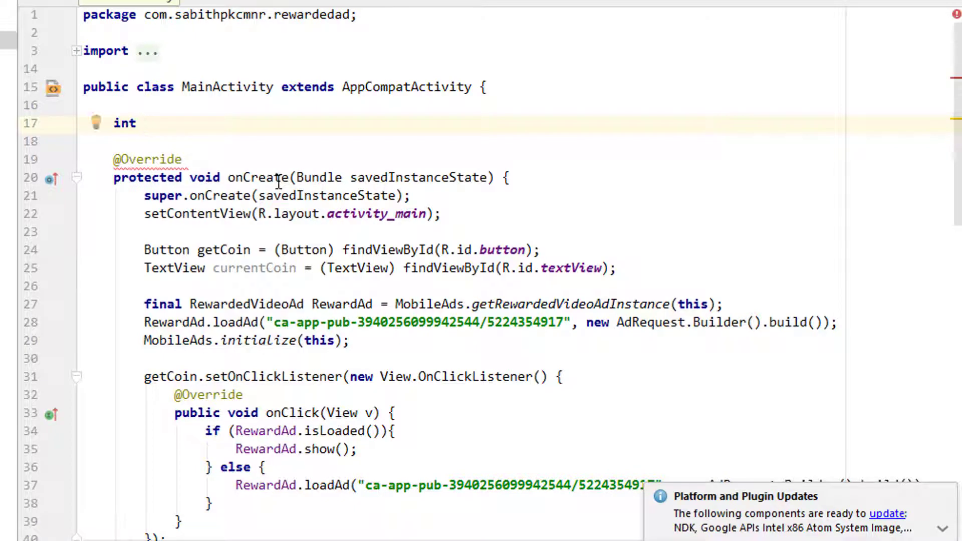
pyautogui.write('CoinAmount =')
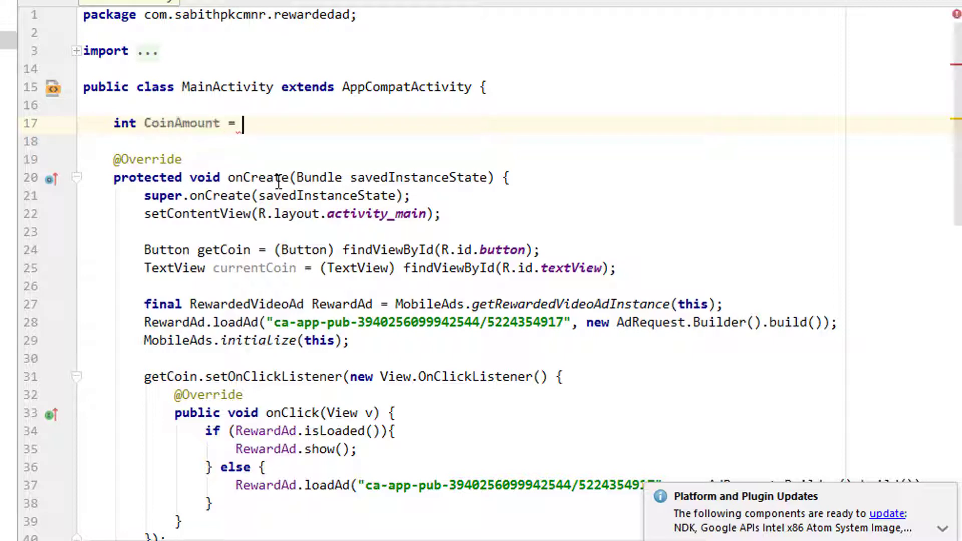
pyautogui.write('0;')
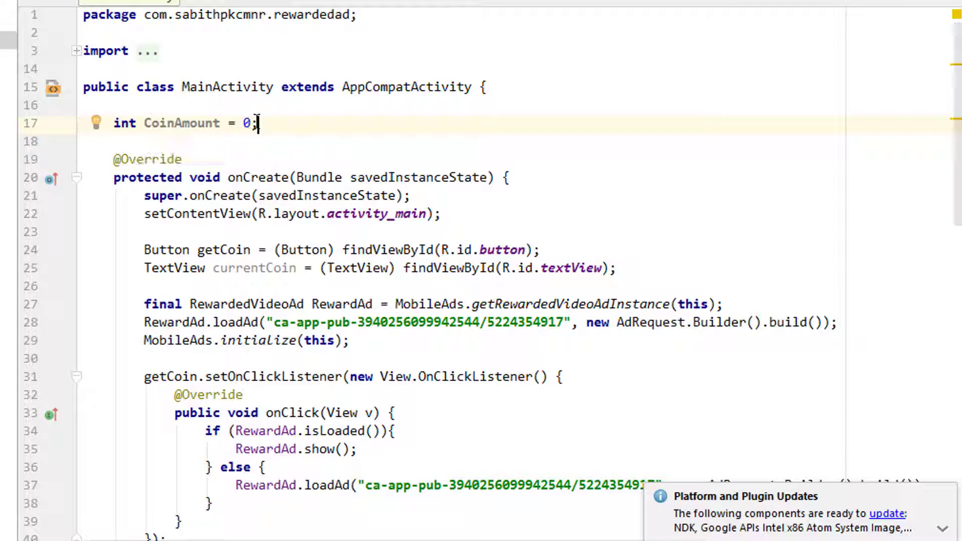
pyautogui.scroll(-3)
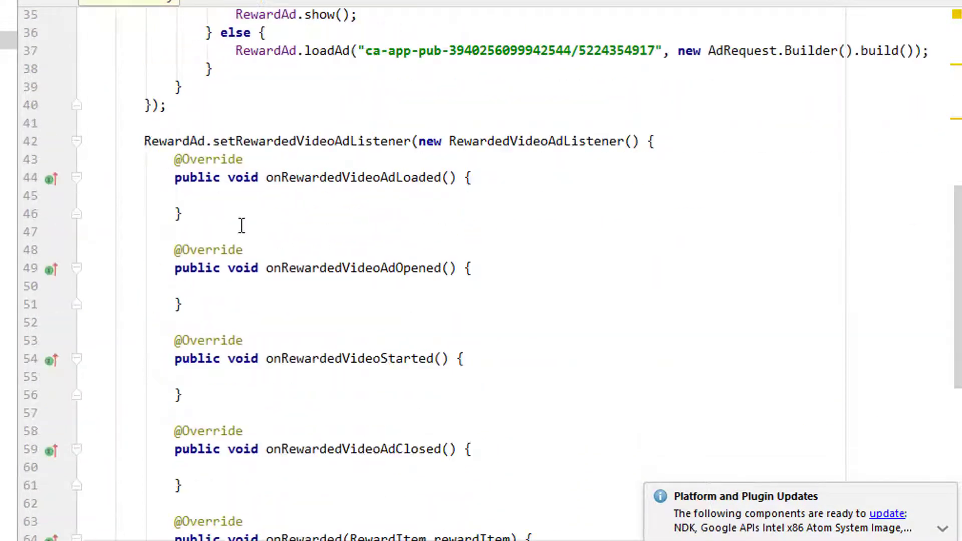
# Step: In onRewarded, write 'CoinAmount = CoinAmount + 10;', adjusting the reward amount digits
pyautogui.scroll(-3)
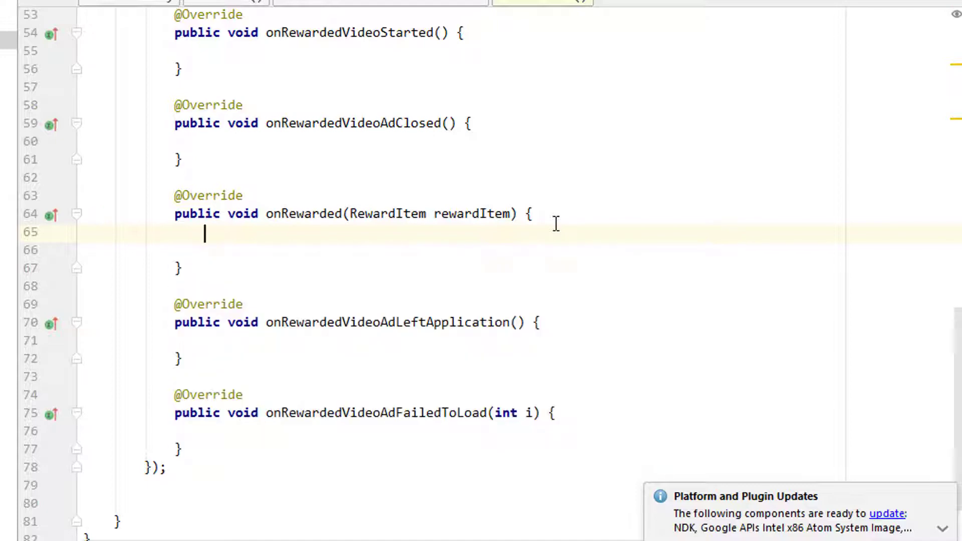
pyautogui.write('CoinAmount =')
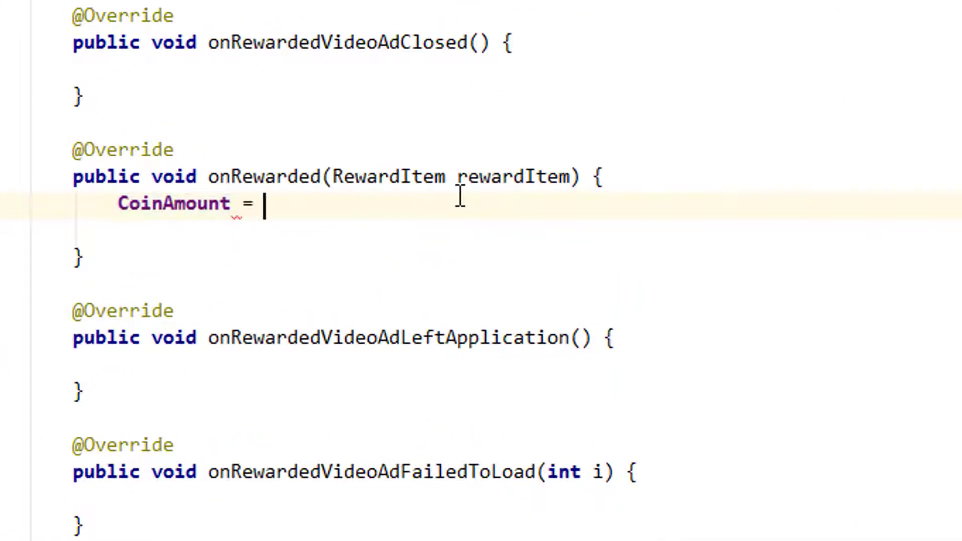
pyautogui.write('CoinAmount +')
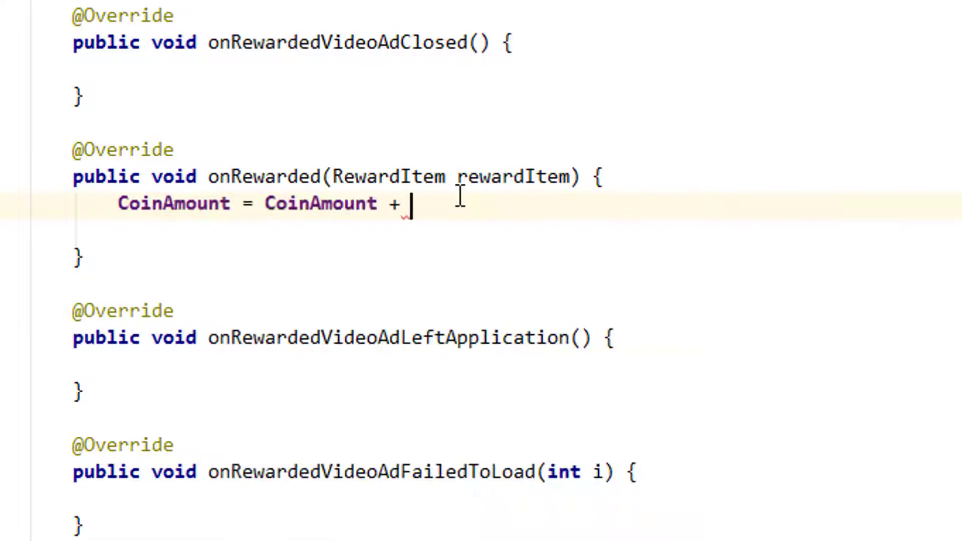
pyautogui.write('10;')
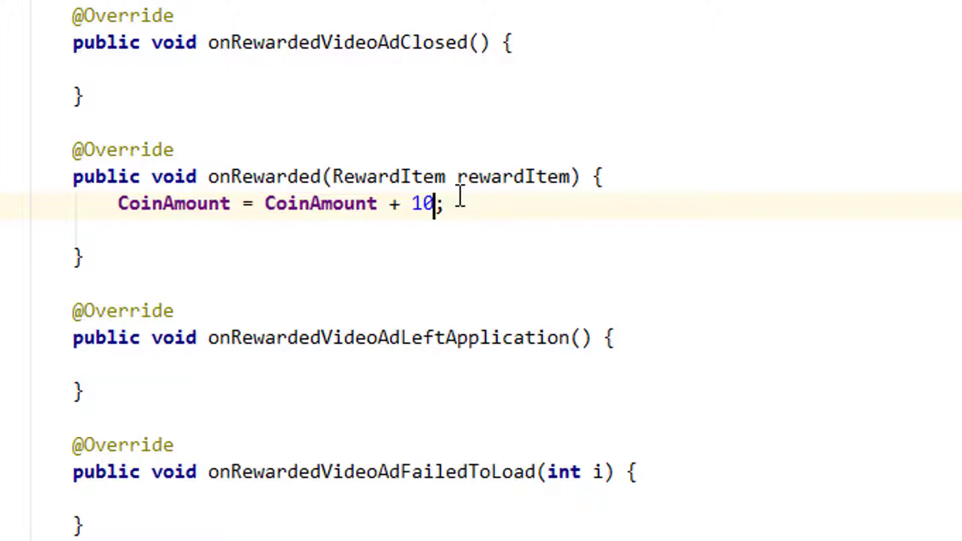
pyautogui.click(410, 203)
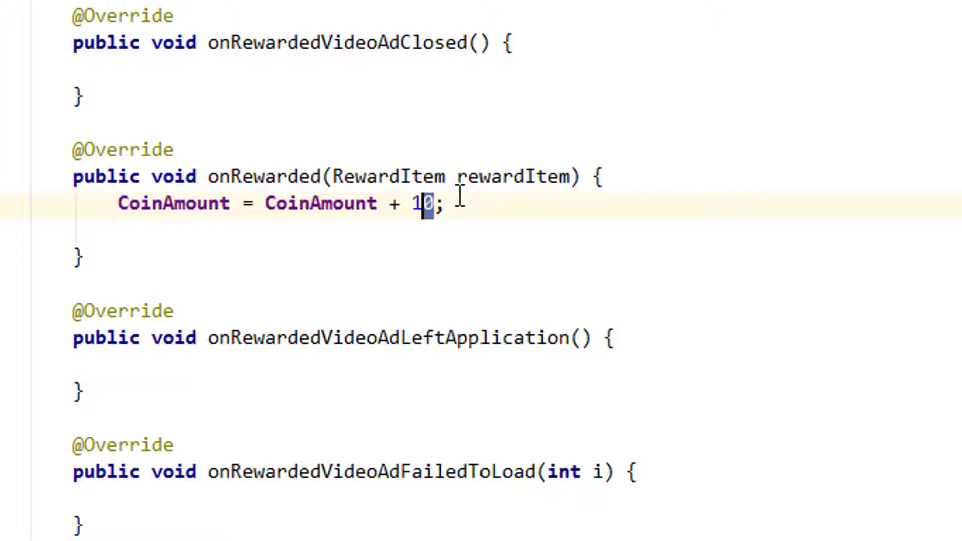
pyautogui.write('5')
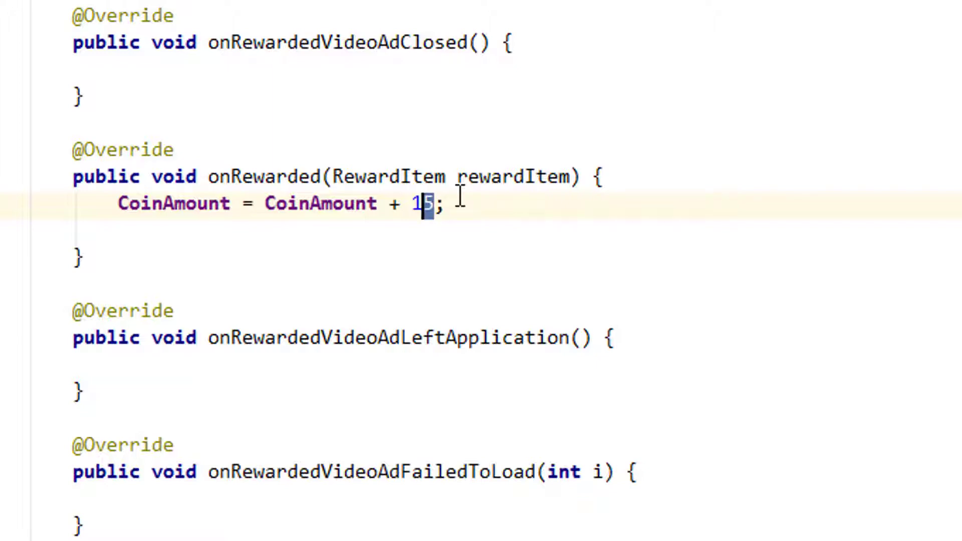
pyautogui.write('0')
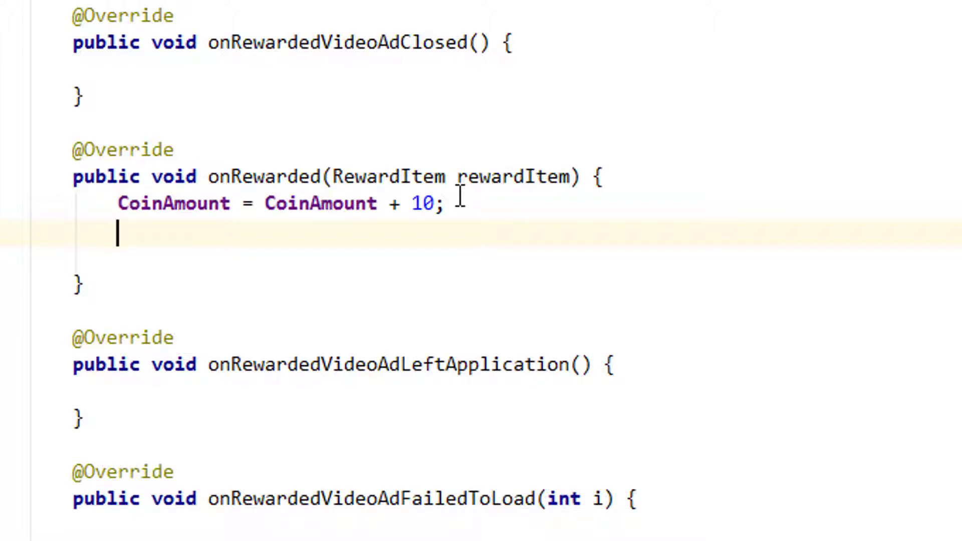
# Step: Begin the currentCoin.setText call on the next line
pyautogui.scroll(3)
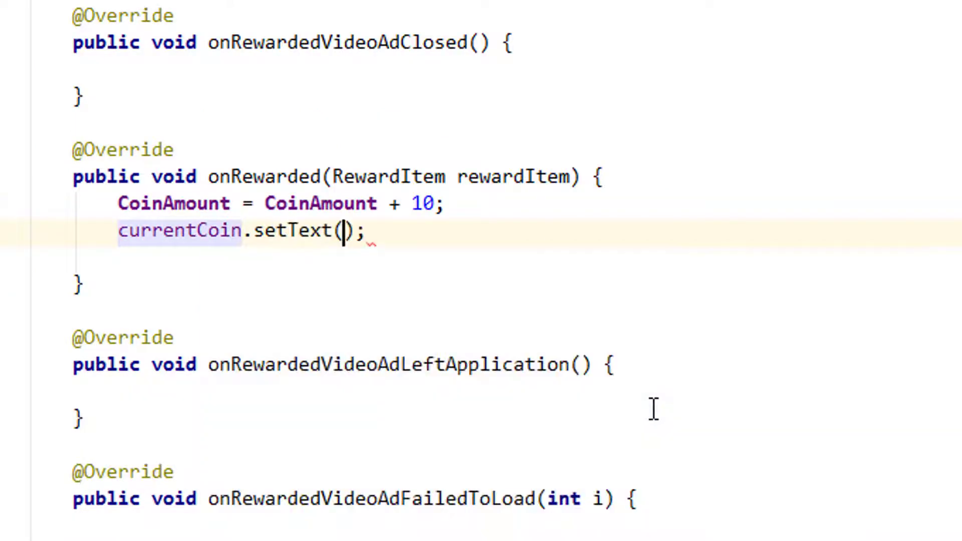
pyautogui.write('C')
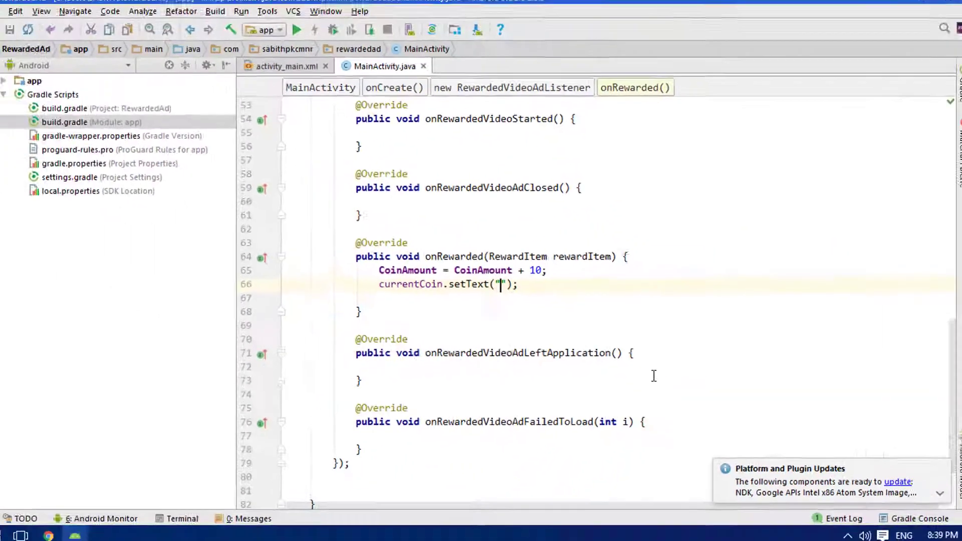
# Step: Copy the 'COINS : ' string from the activity_main XML into the setText argument
pyautogui.click(286, 66)
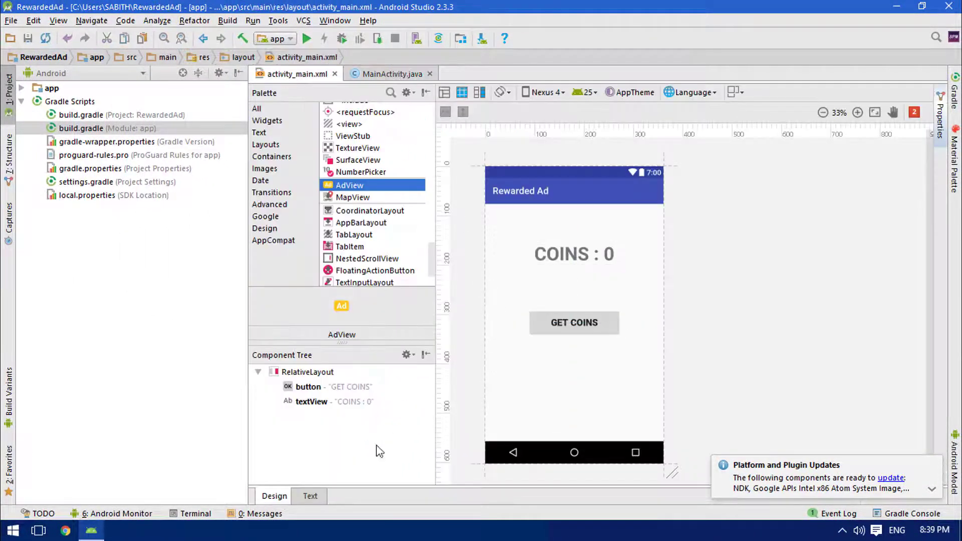
pyautogui.click(310, 497)
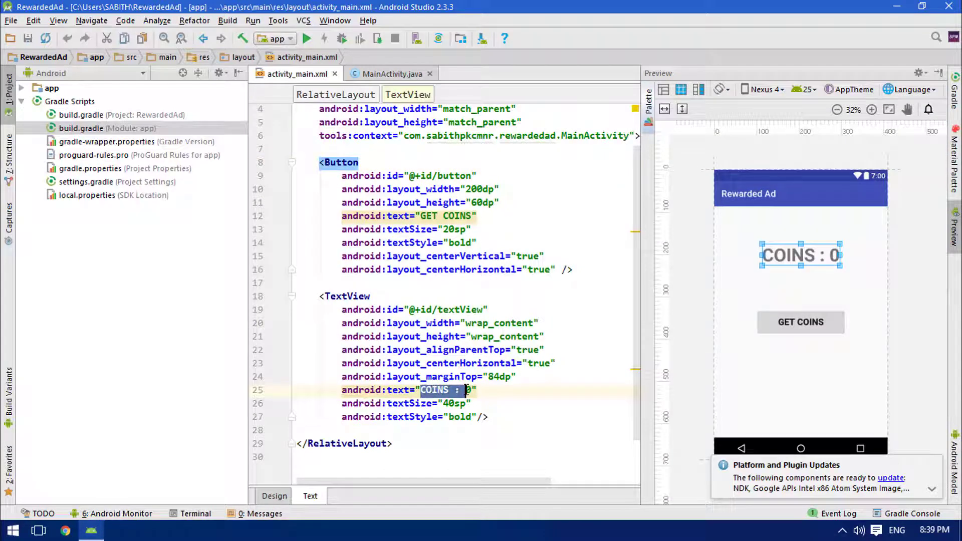
pyautogui.click(392, 73)
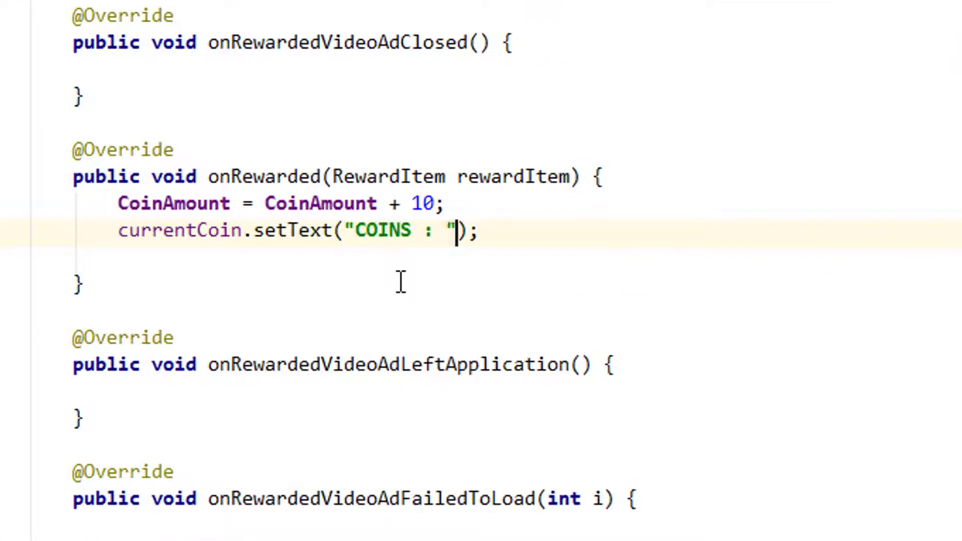
# Step: Append + CoinAmount so the label reads "COINS : " followed by the coin total
pyautogui.write('+ C')
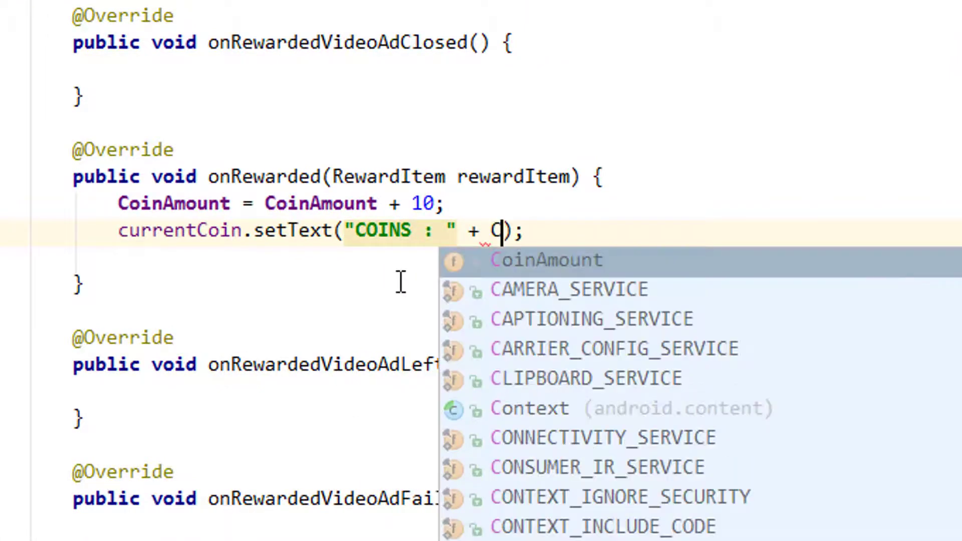
pyautogui.click(546, 259)
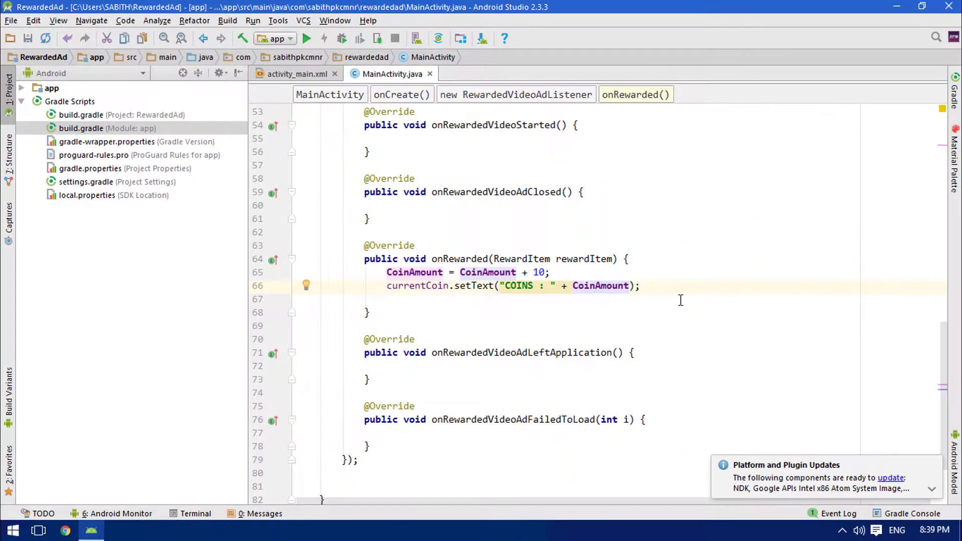
pyautogui.scroll(-3)
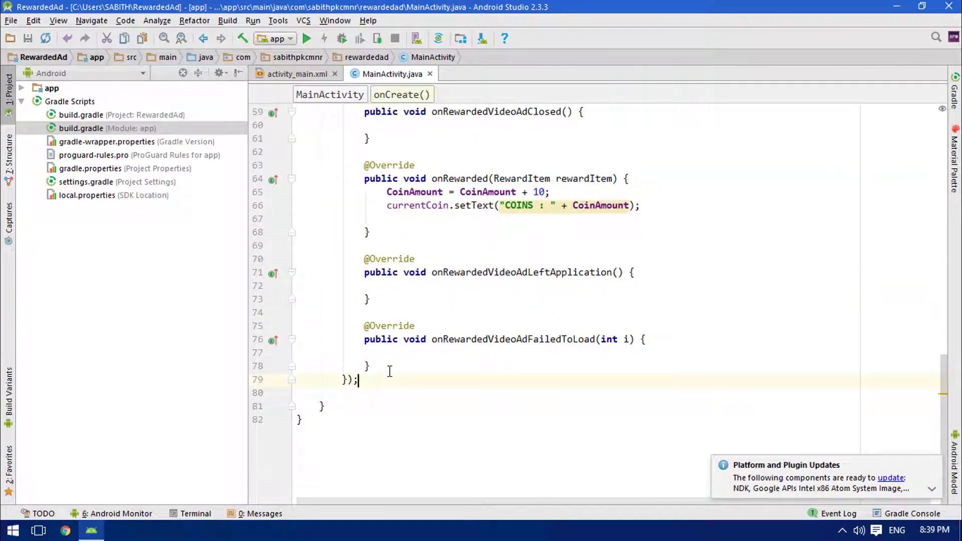
pyautogui.scroll(3)
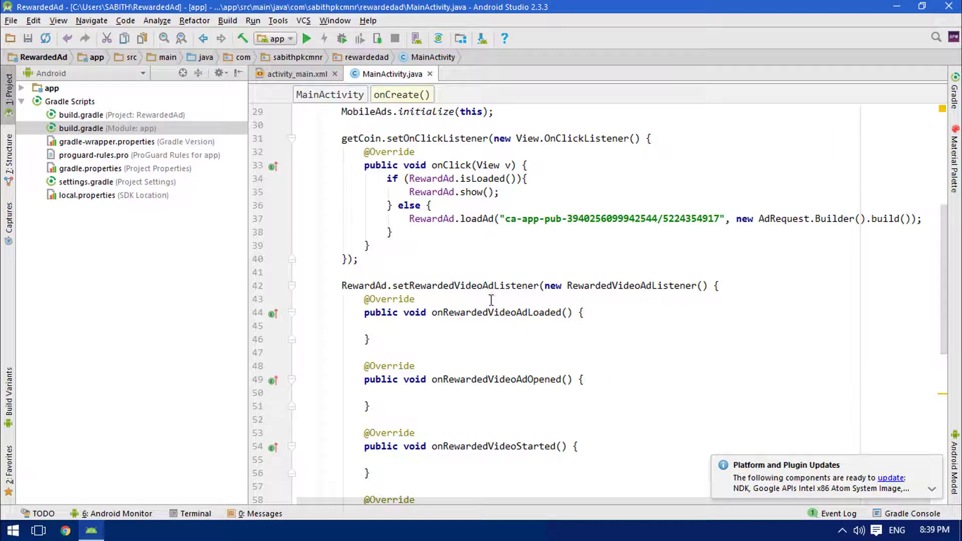
pyautogui.scroll(3)
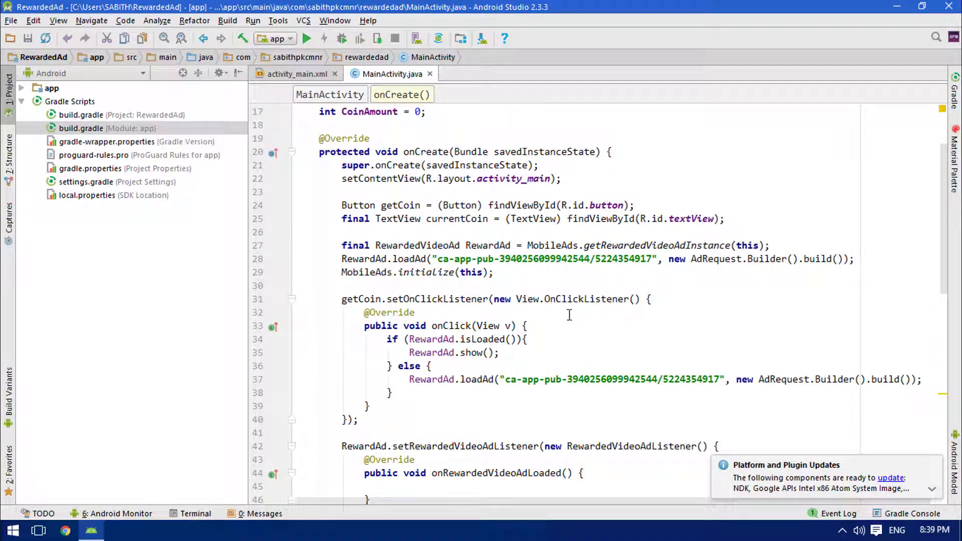
pyautogui.scroll(3)
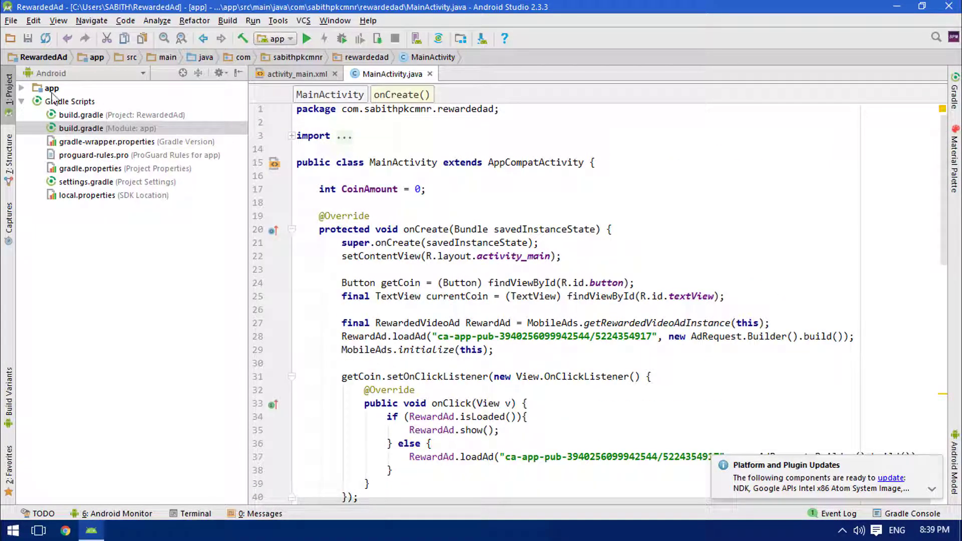
pyautogui.click(21, 88)
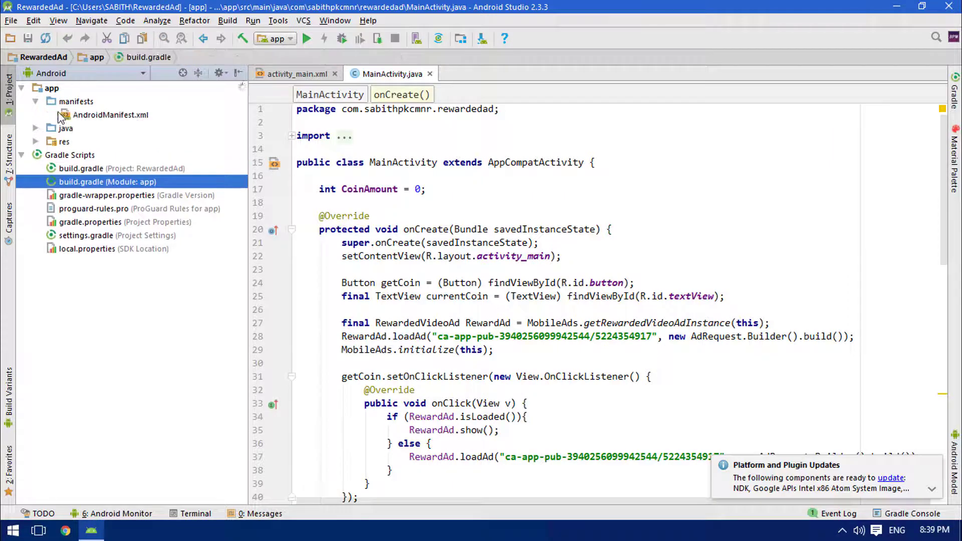
pyautogui.click(111, 114)
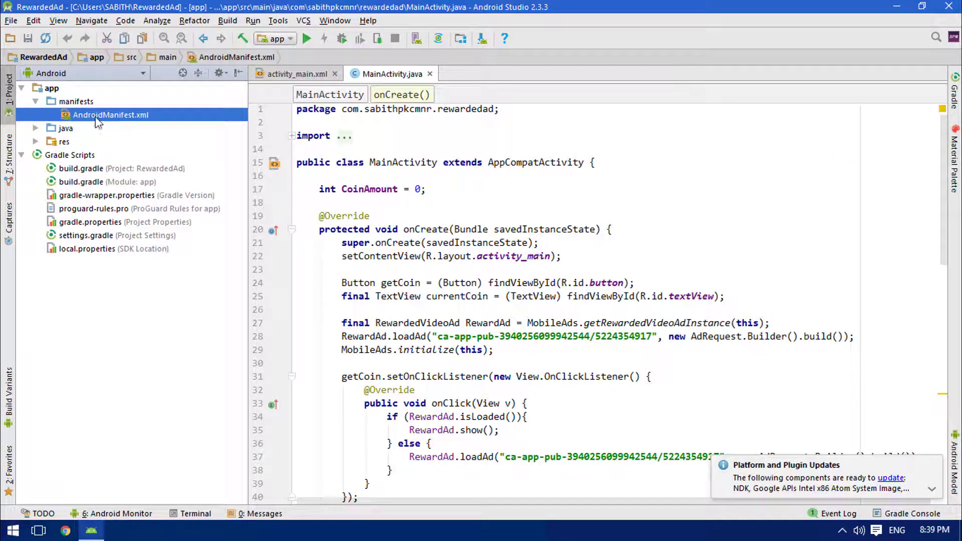
pyautogui.doubleClick(111, 115)
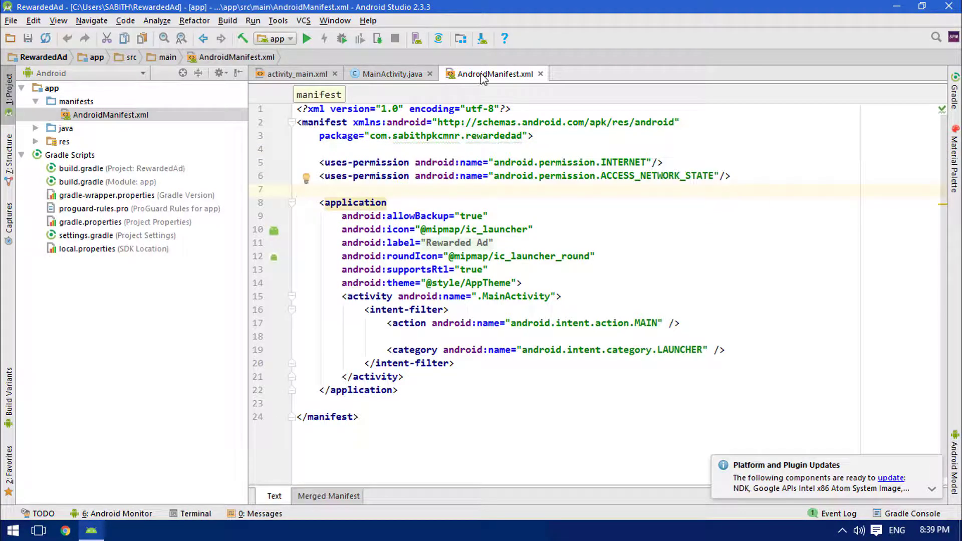
pyautogui.click(392, 73)
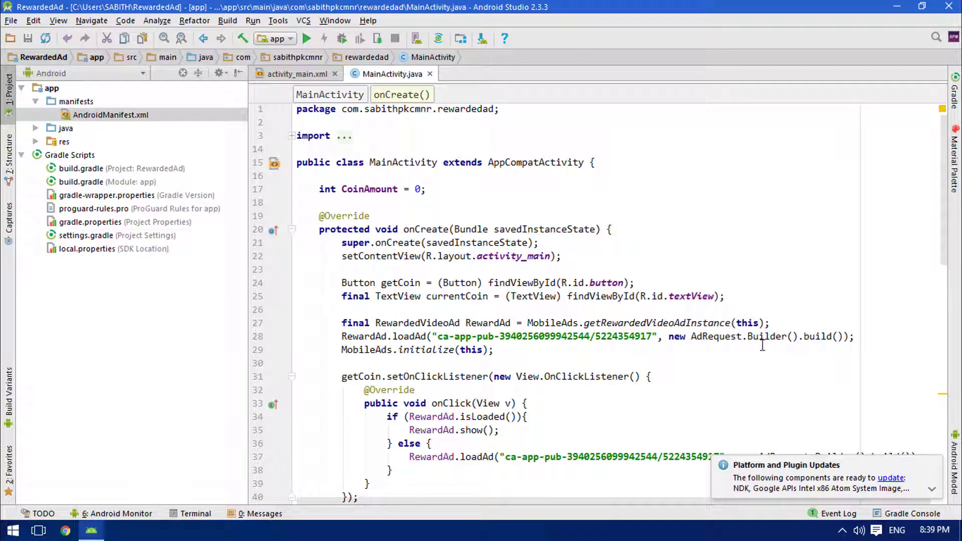
pyautogui.scroll(-3)
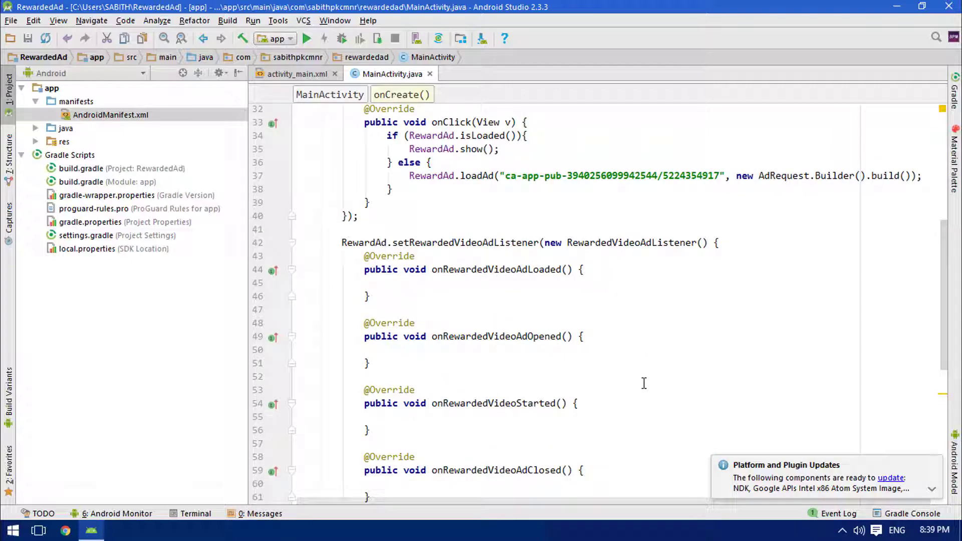
pyautogui.scroll(-3)
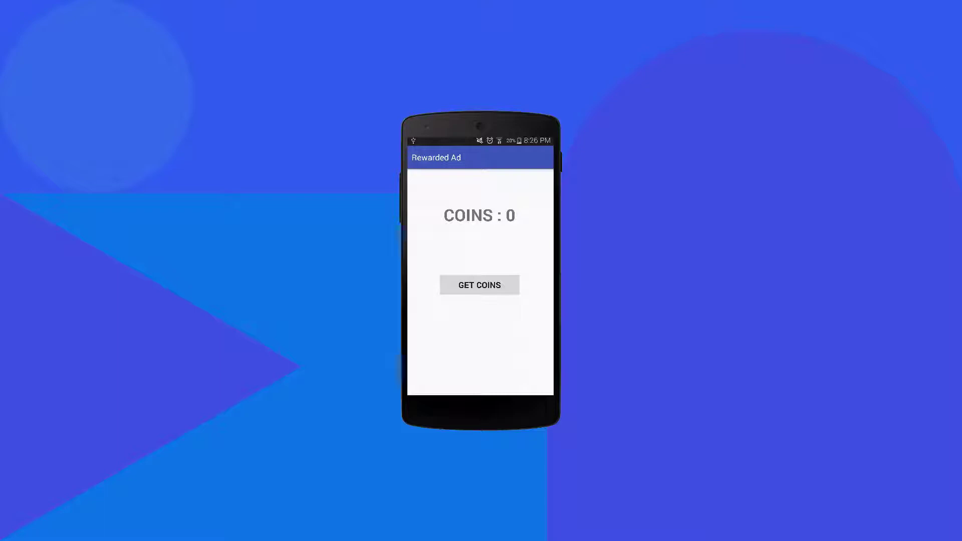
# Step: Tap GET COINS, let the rewarded video finish, dismiss it and confirm COINS : 10
pyautogui.click(480, 284)
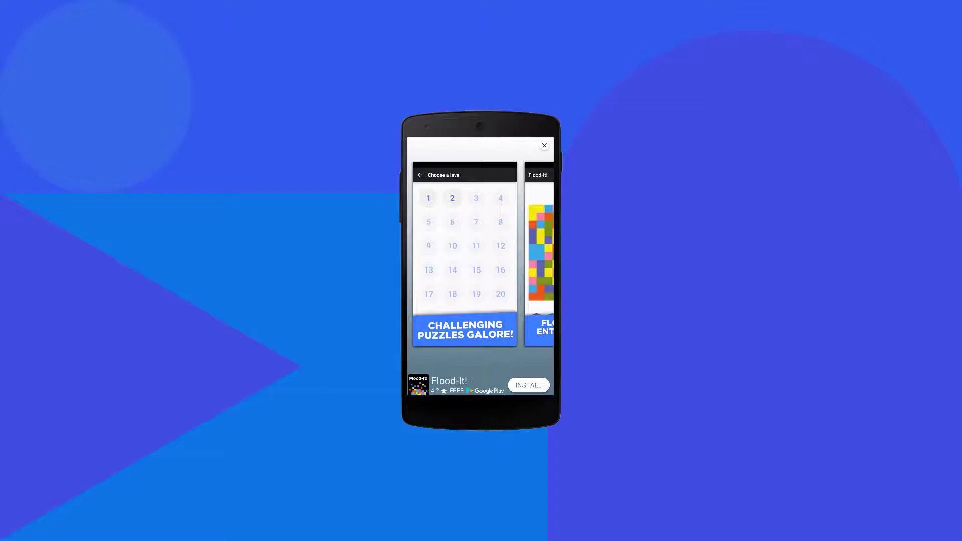
pyautogui.click(542, 145)
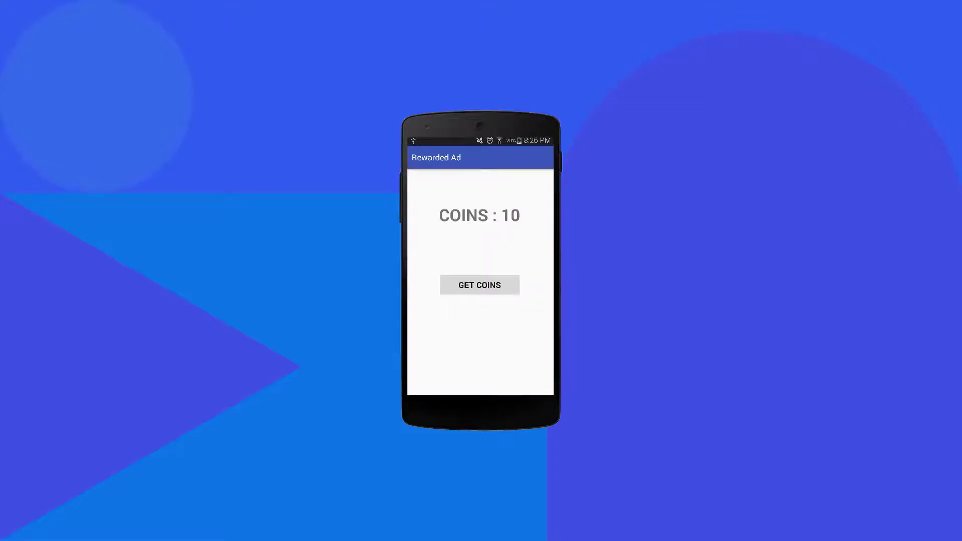
pyautogui.click(479, 285)
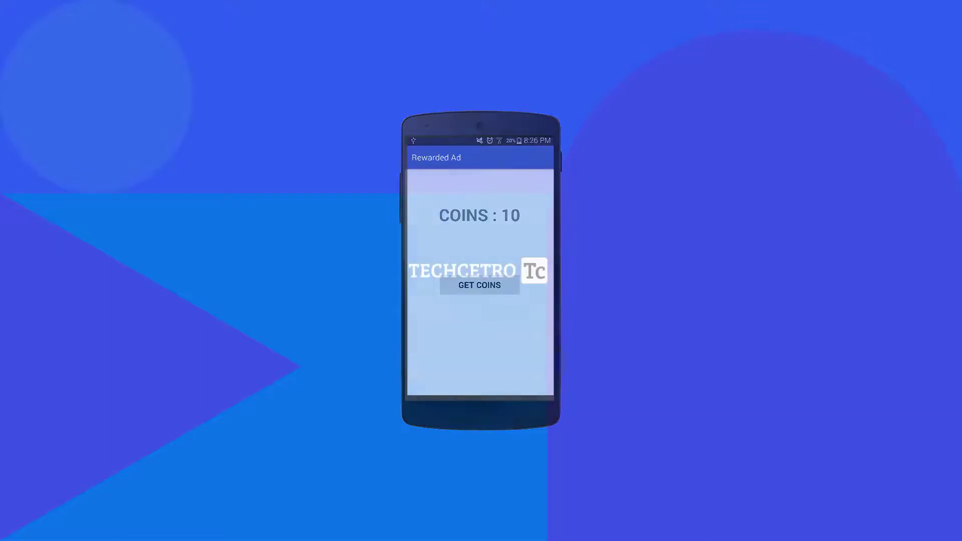